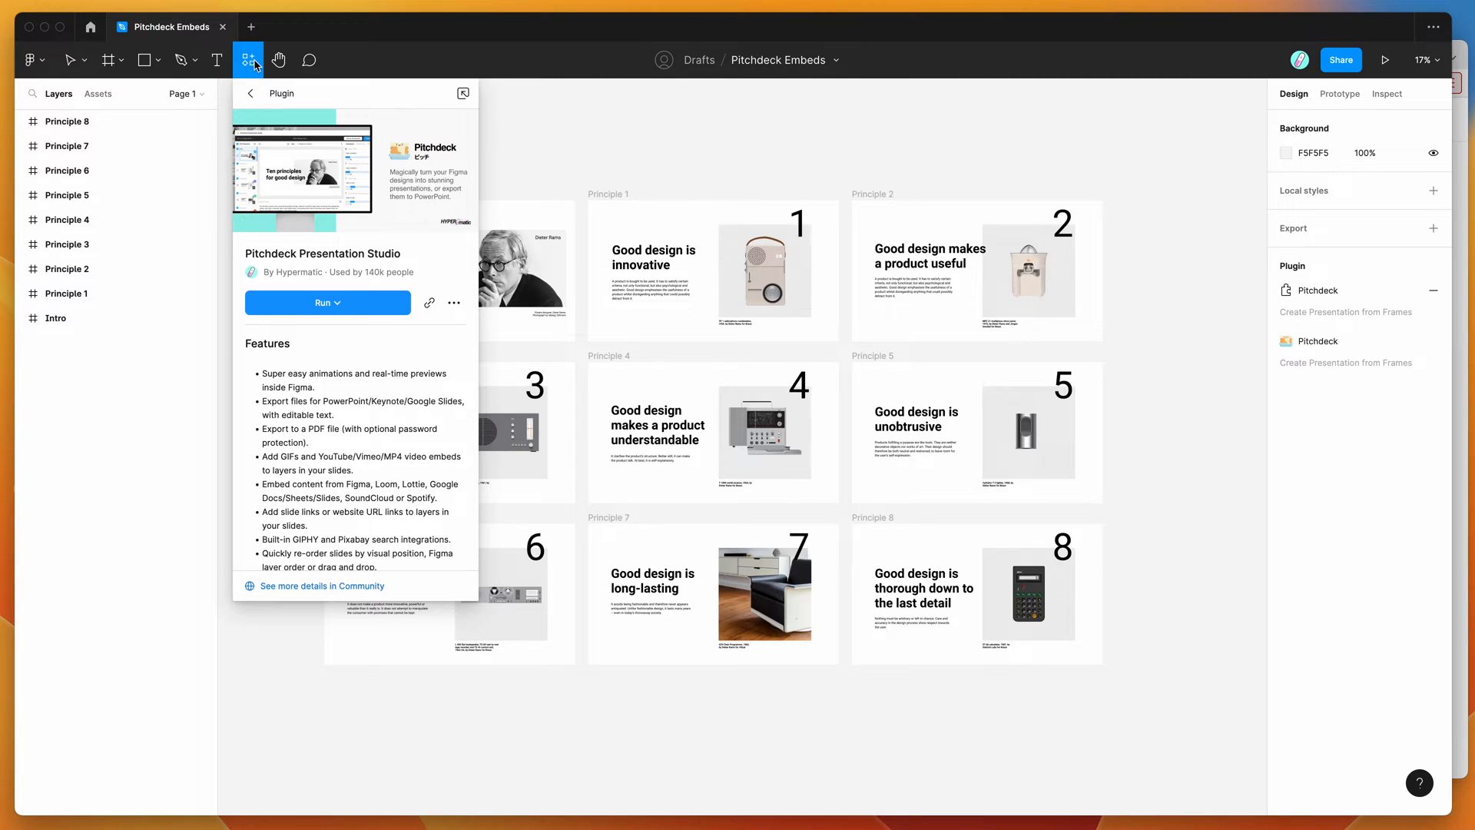
pyautogui.moveTo(248, 59)
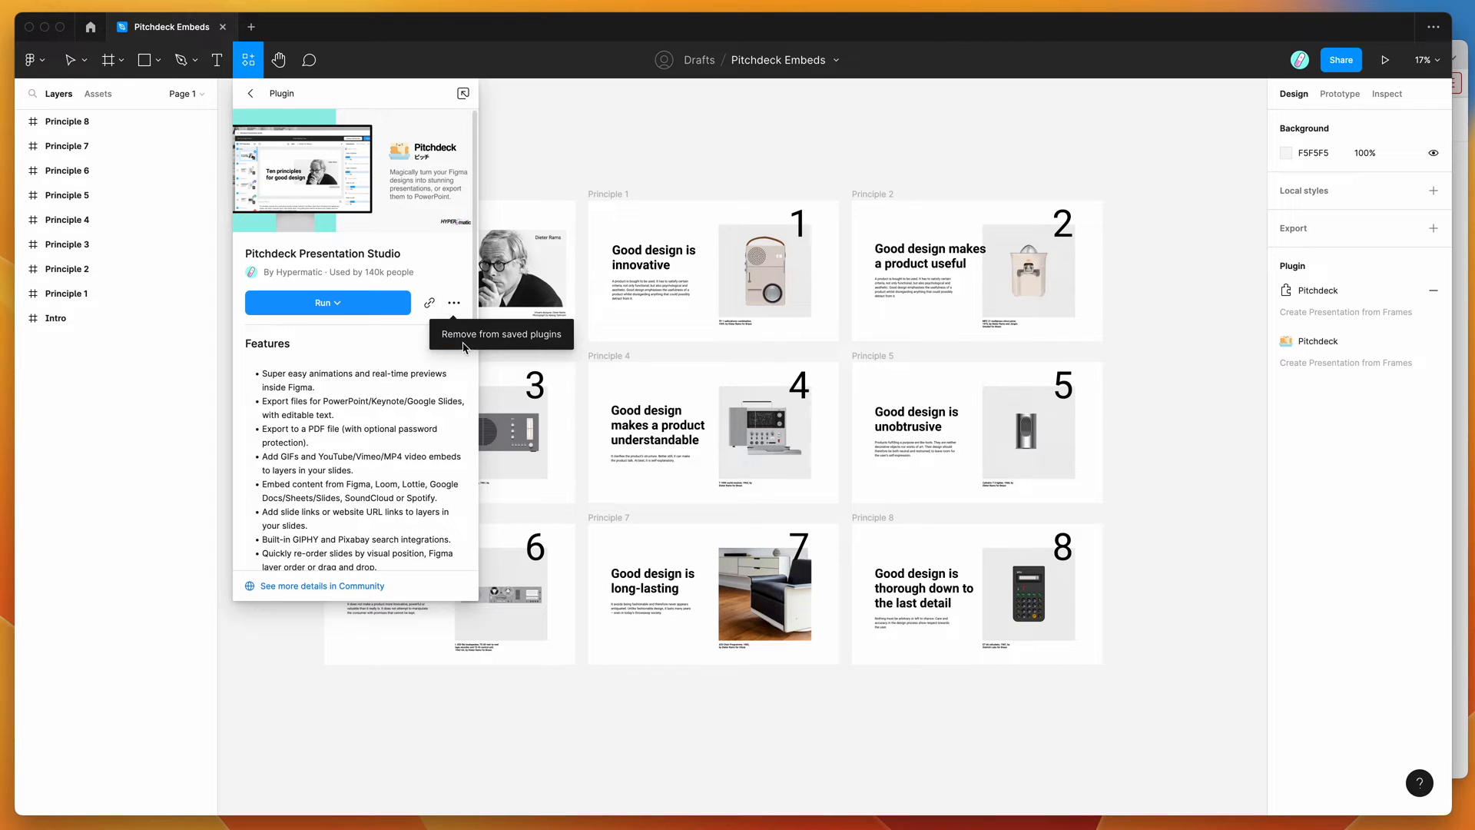
pyautogui.moveTo(436, 259)
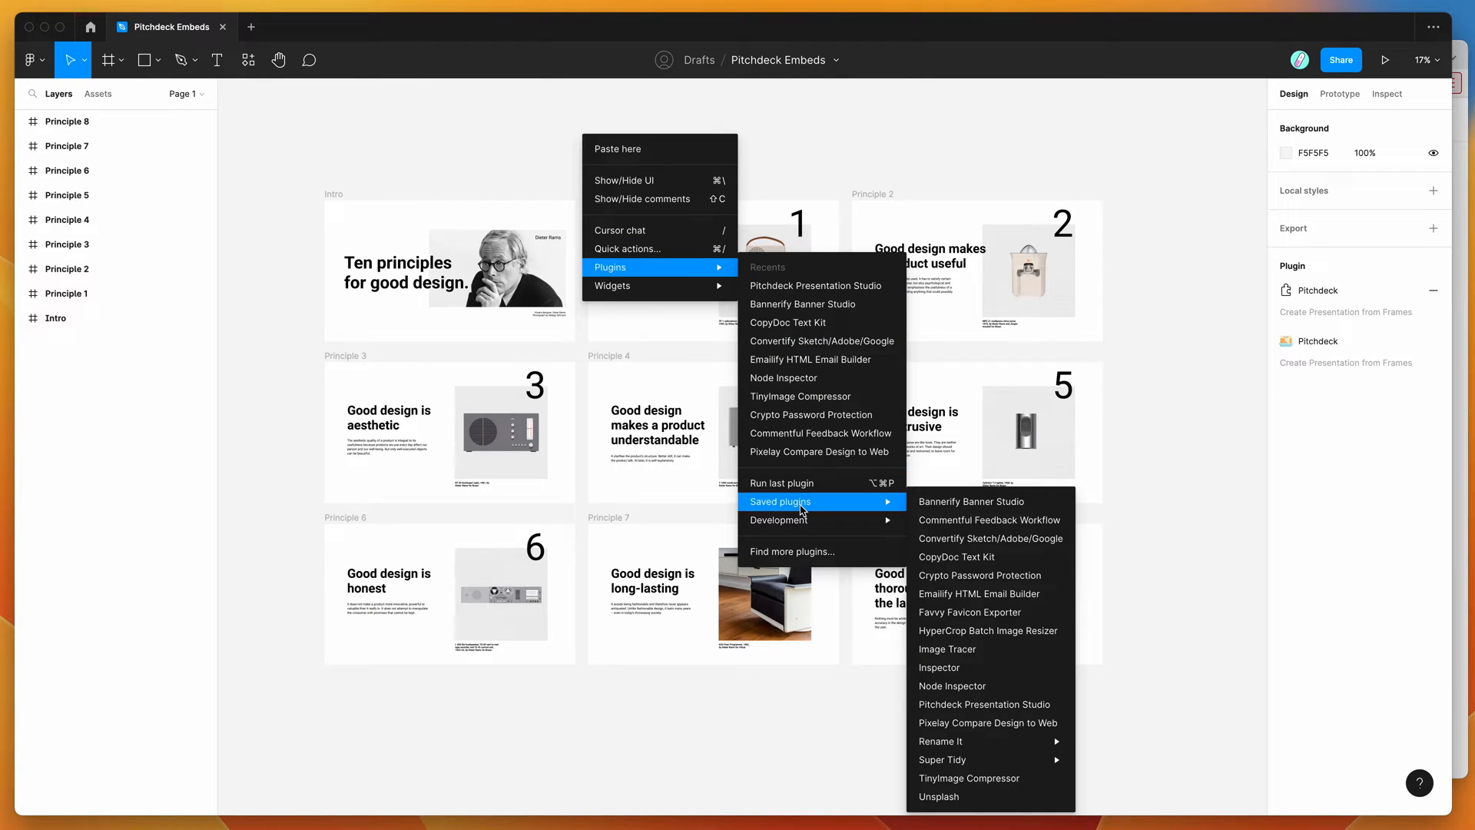
# Run the saved Pitchdeck Presentation Studio plugin from the canvas context menu
pyautogui.click(984, 704)
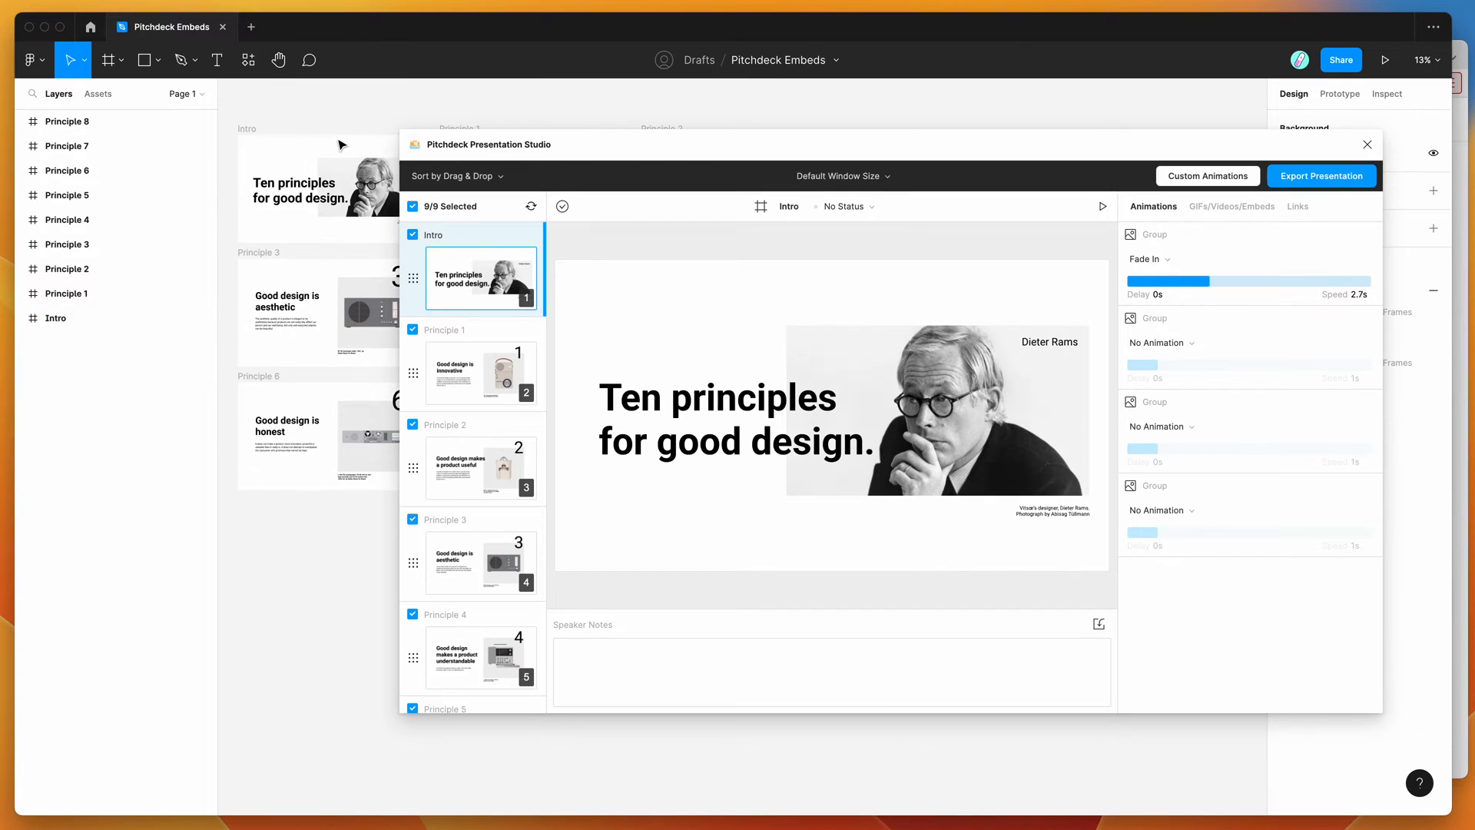
# Review the Intro and Principle 1 animations, then select the Principle 2 slide
pyautogui.click(66, 293)
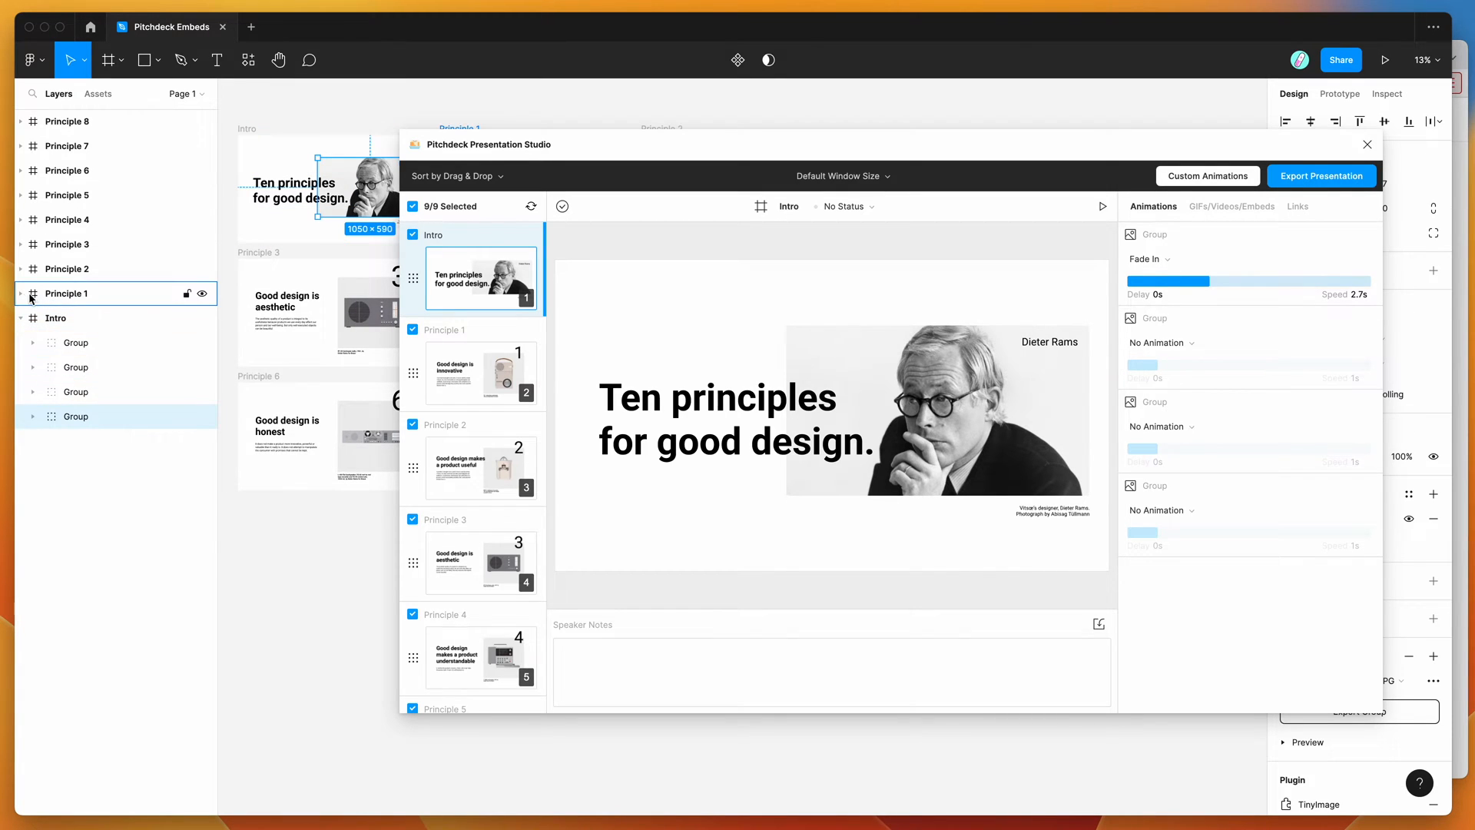
pyautogui.click(20, 292)
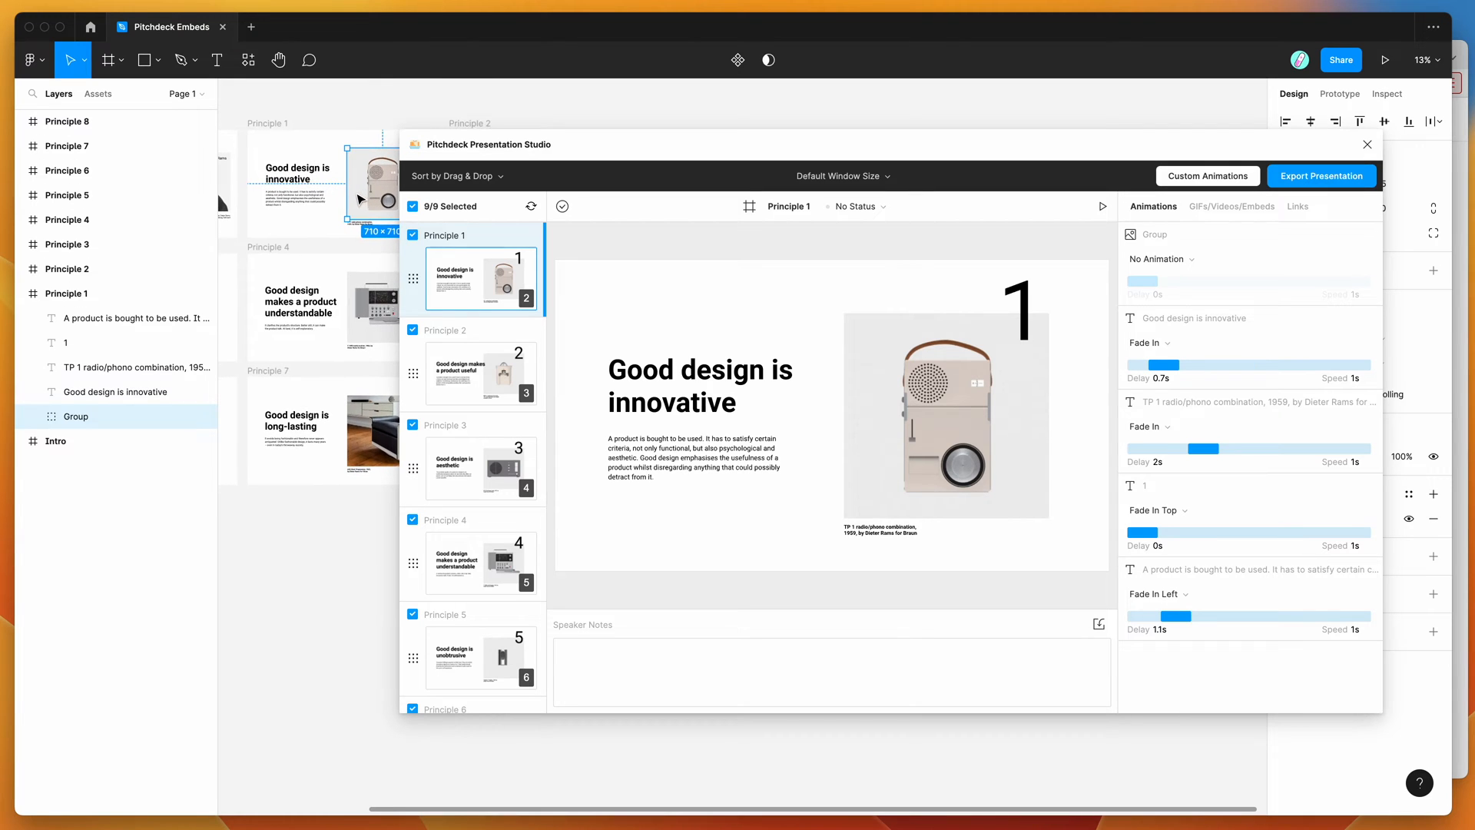
pyautogui.click(480, 374)
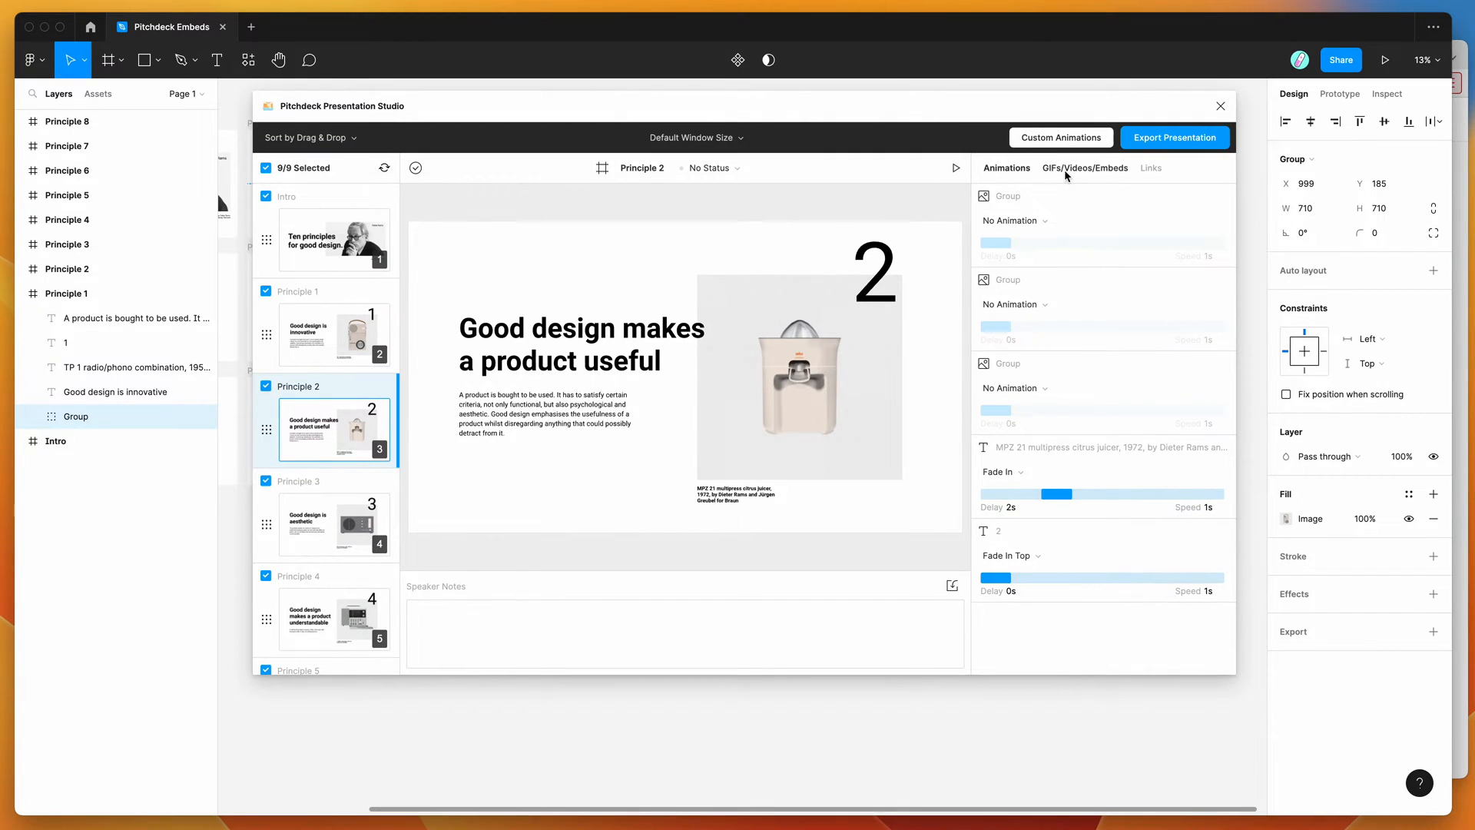
pyautogui.moveTo(1080, 175)
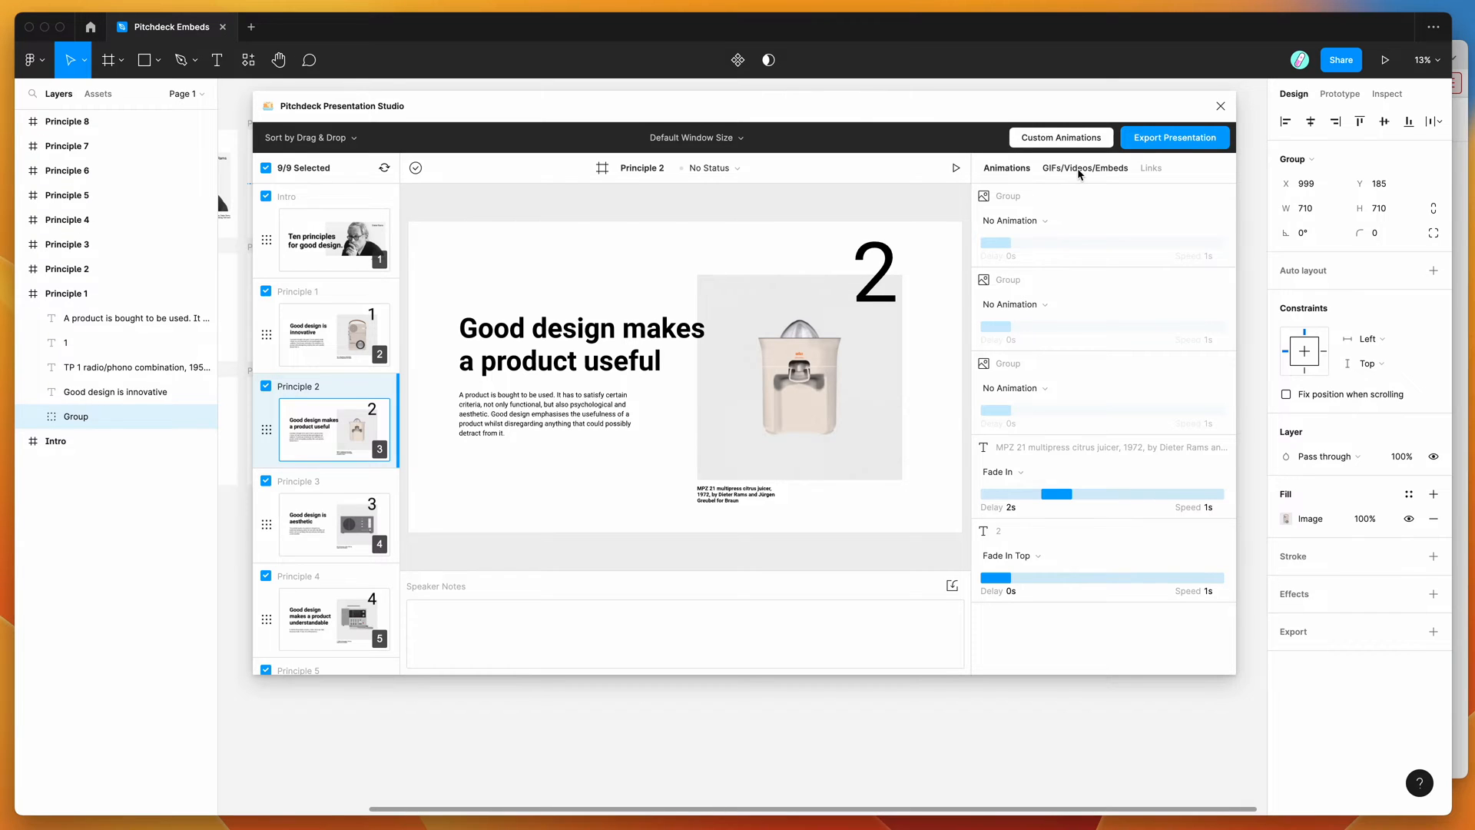
pyautogui.click(1084, 167)
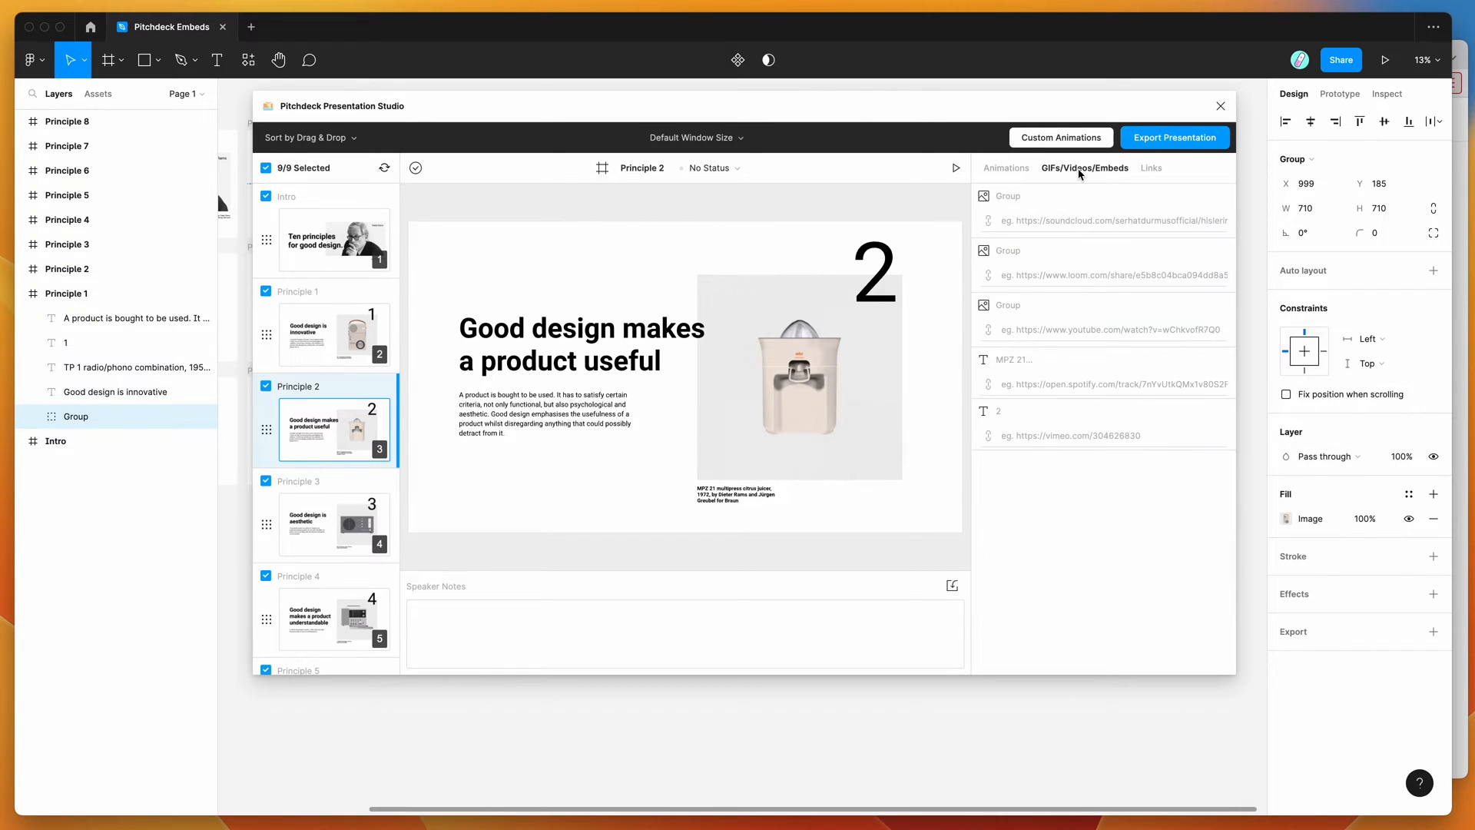
pyautogui.click(1110, 220)
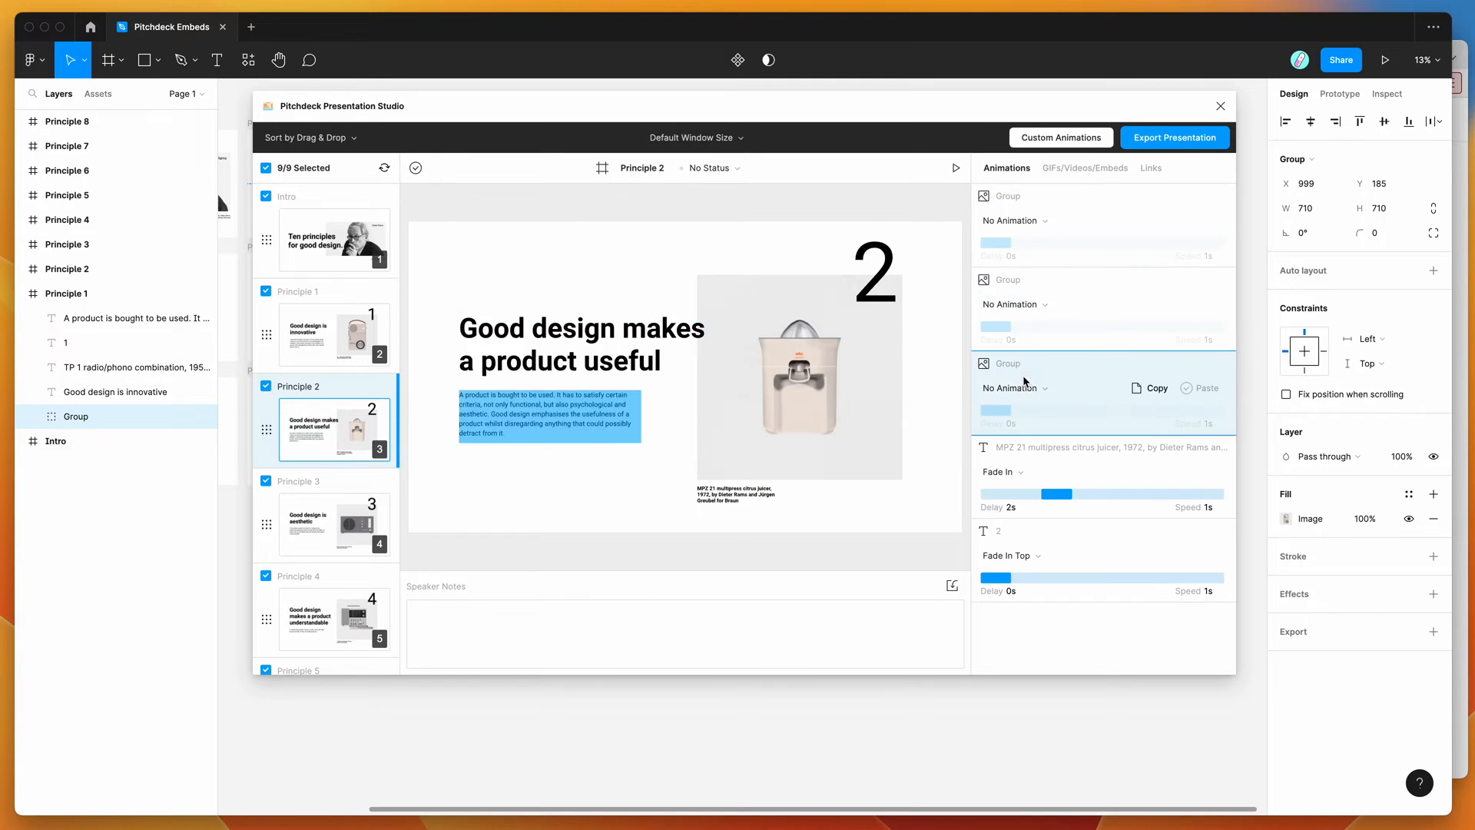
pyautogui.click(1084, 167)
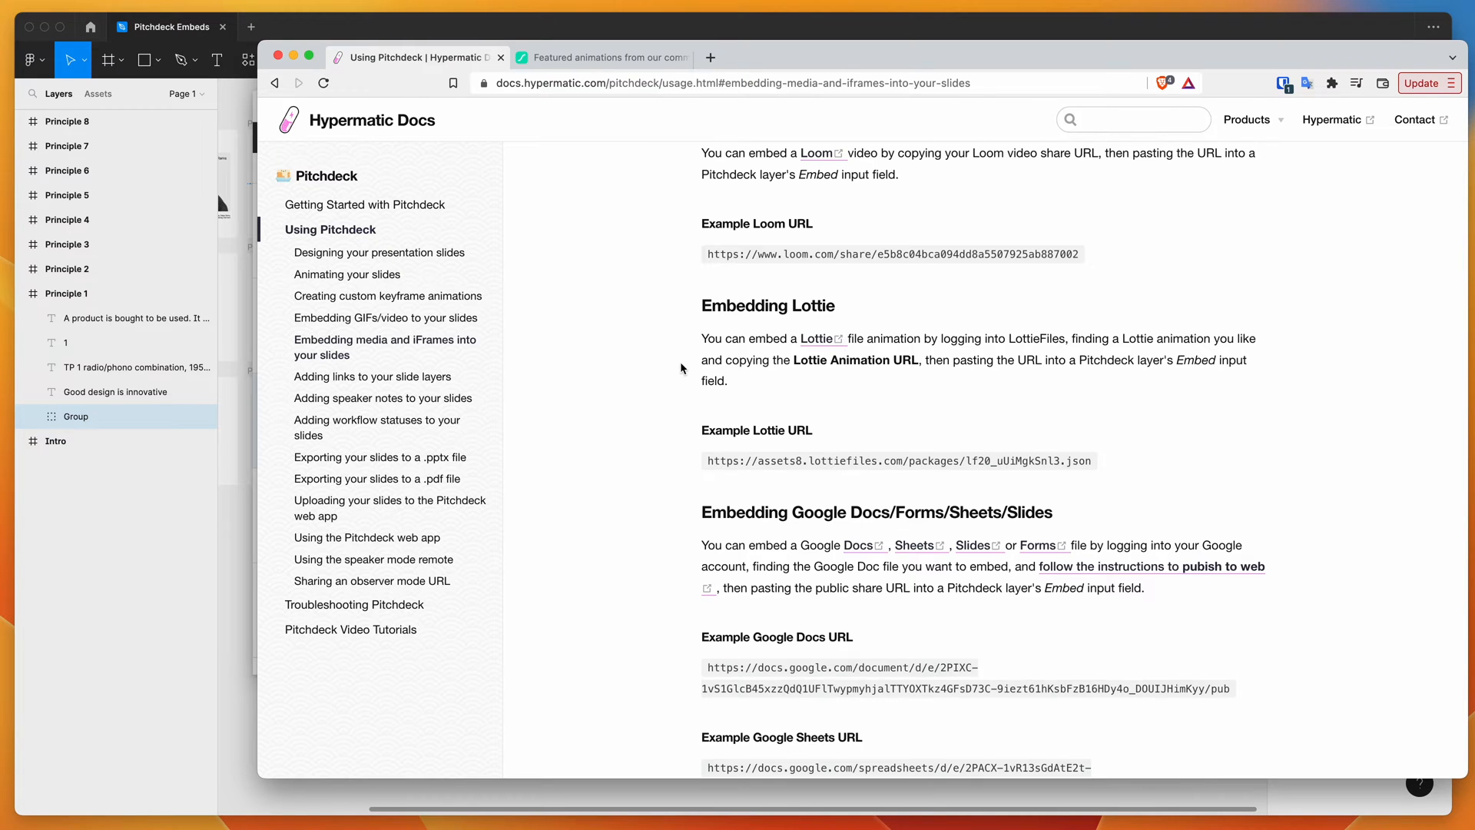
# Scroll the Pitchdeck docs to the Embedding Lottie section
pyautogui.scroll(3)
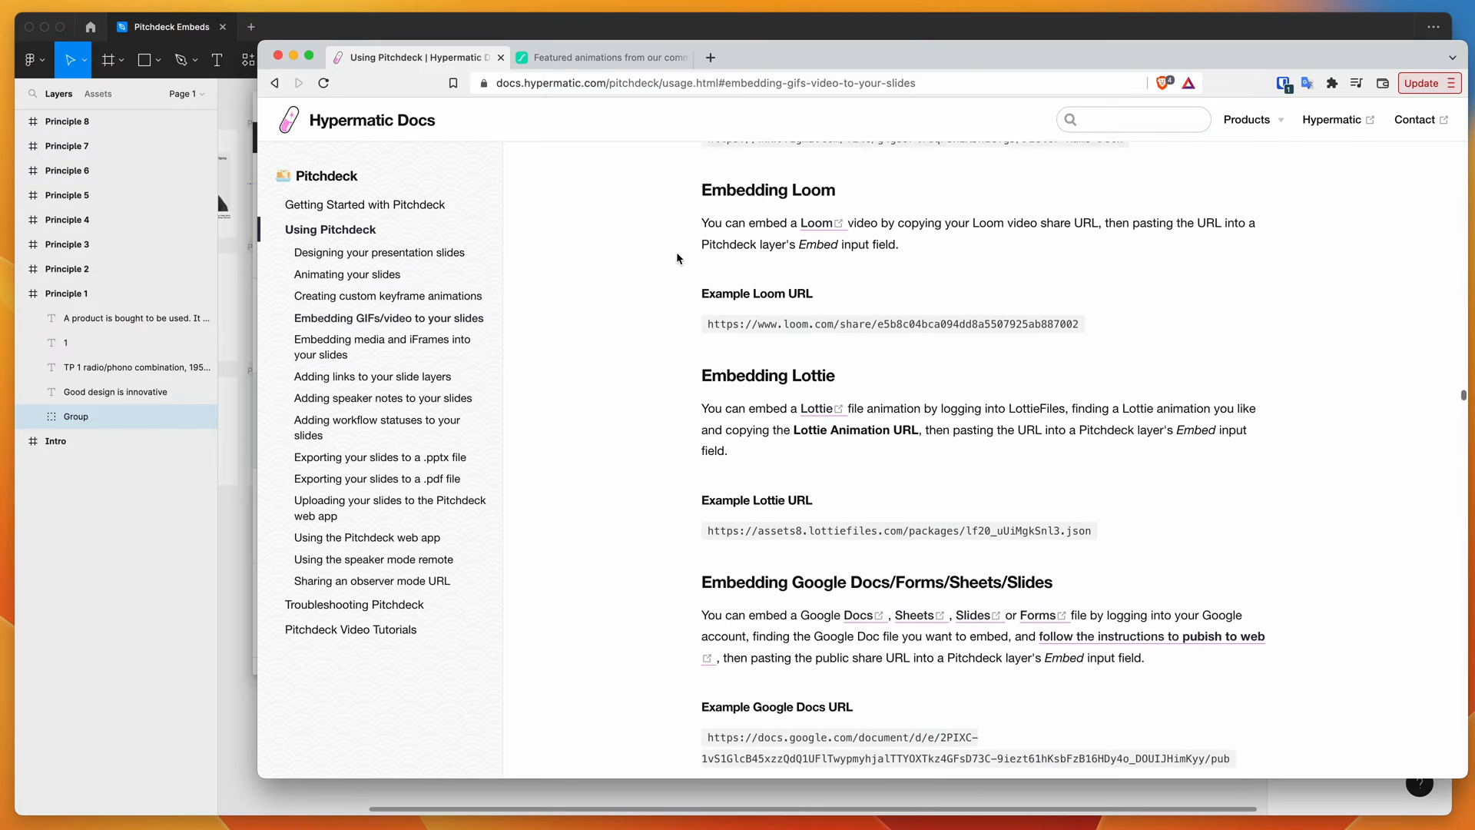
pyautogui.scroll(-3)
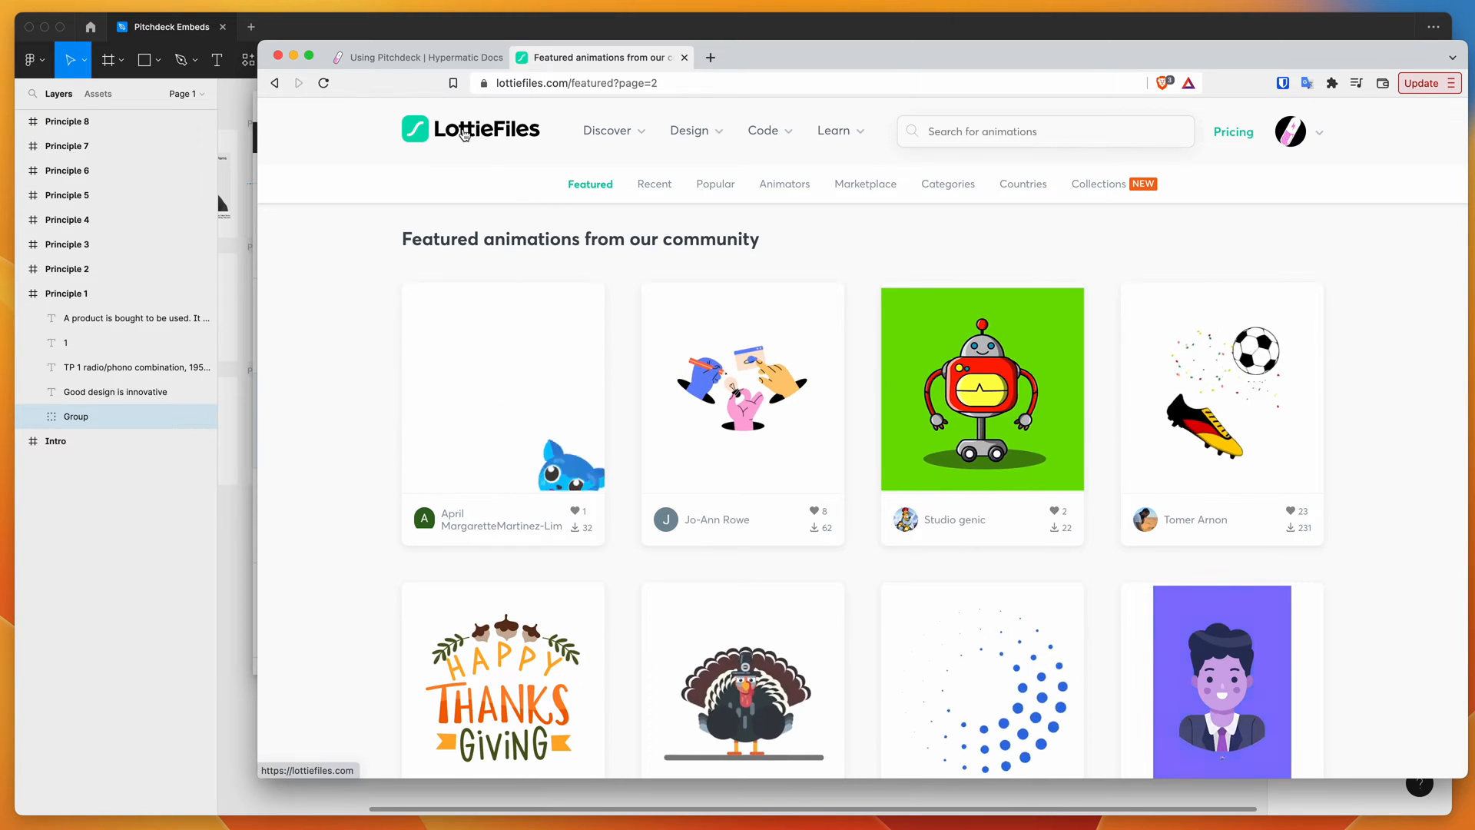
# Find Happy Spaceman among featured animations and copy its Lottie Animation URL
pyautogui.scroll(-3)
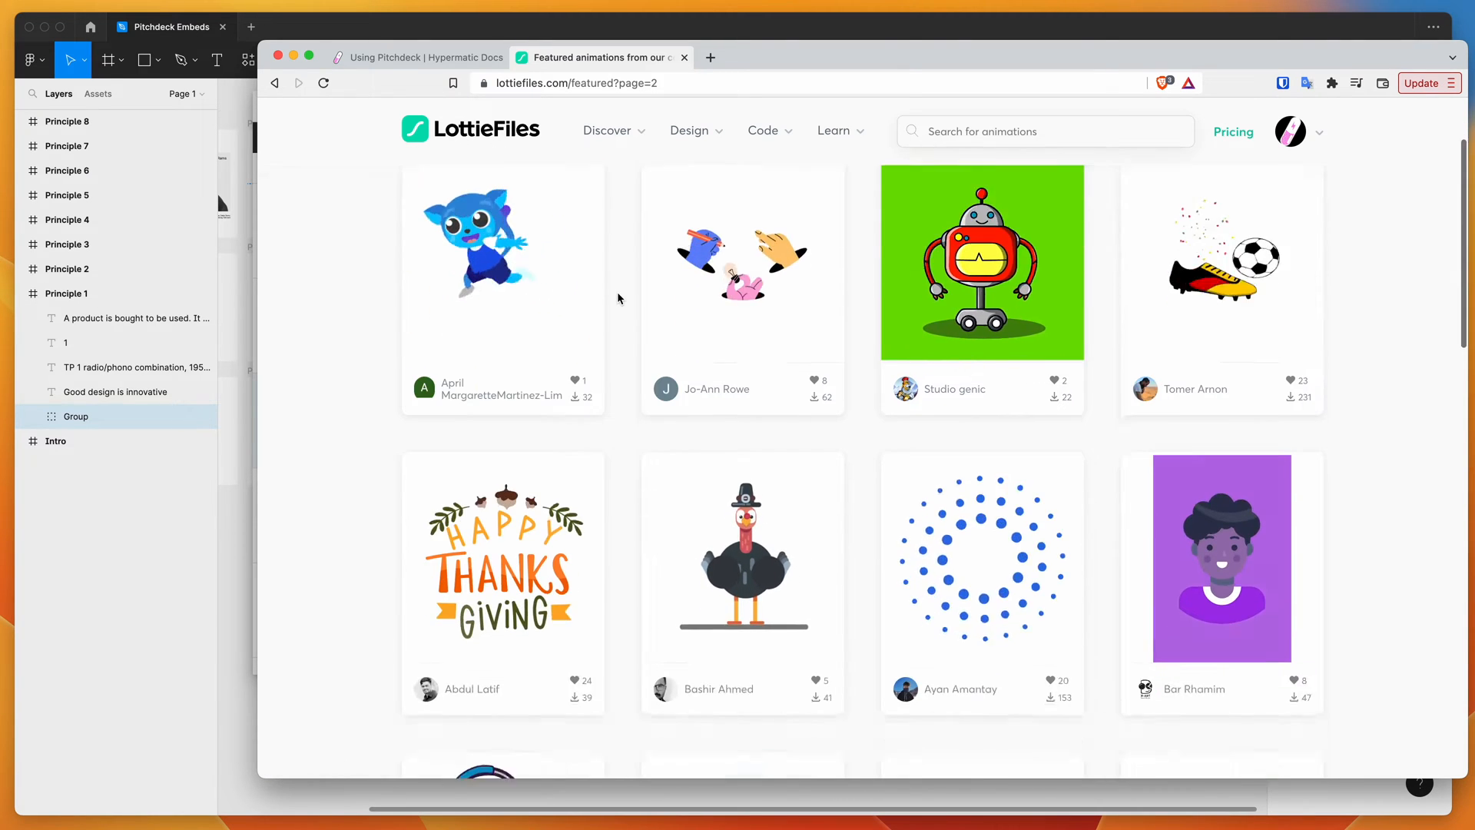
pyautogui.scroll(-3)
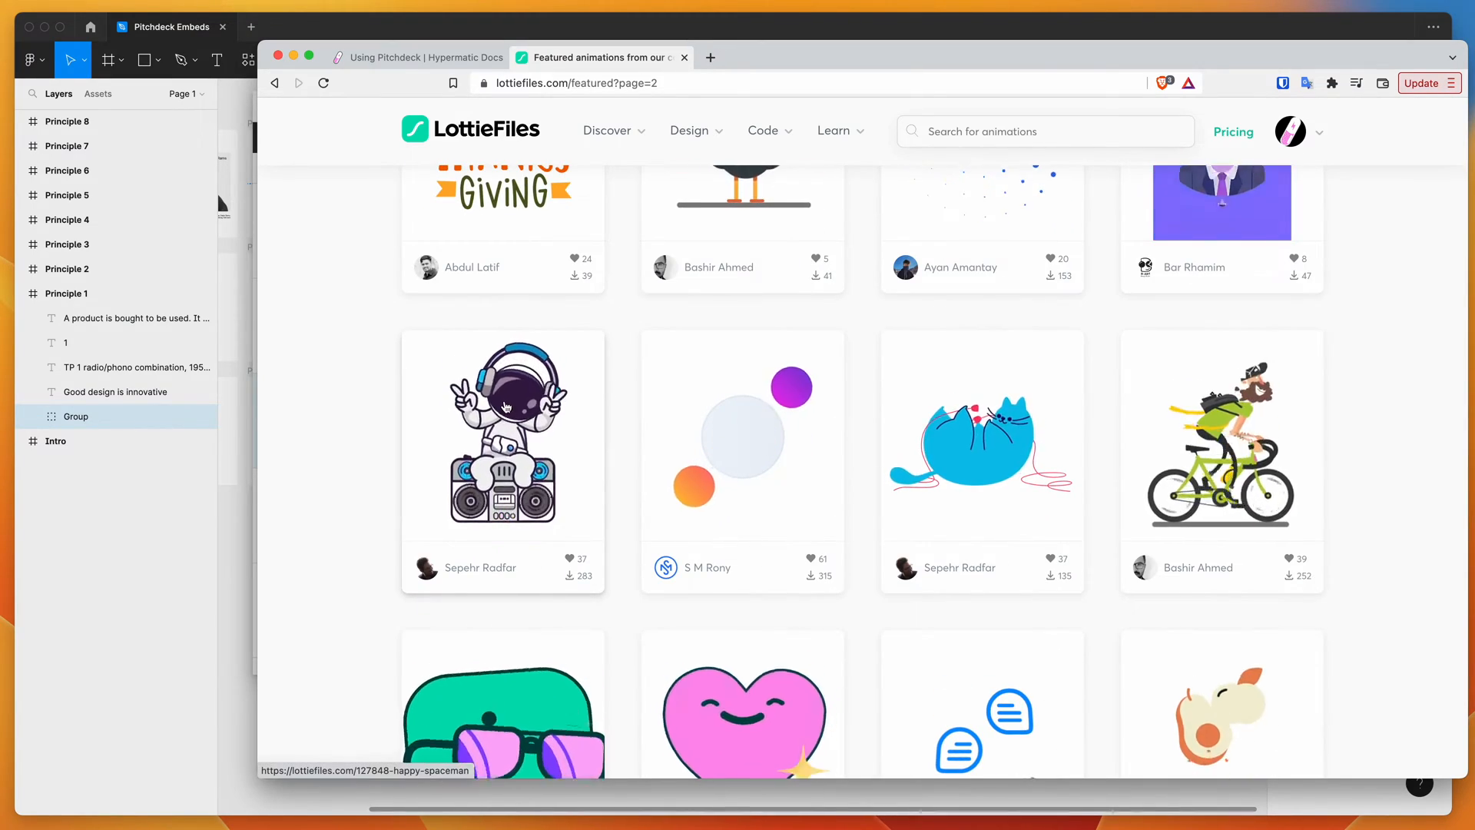
pyautogui.click(502, 432)
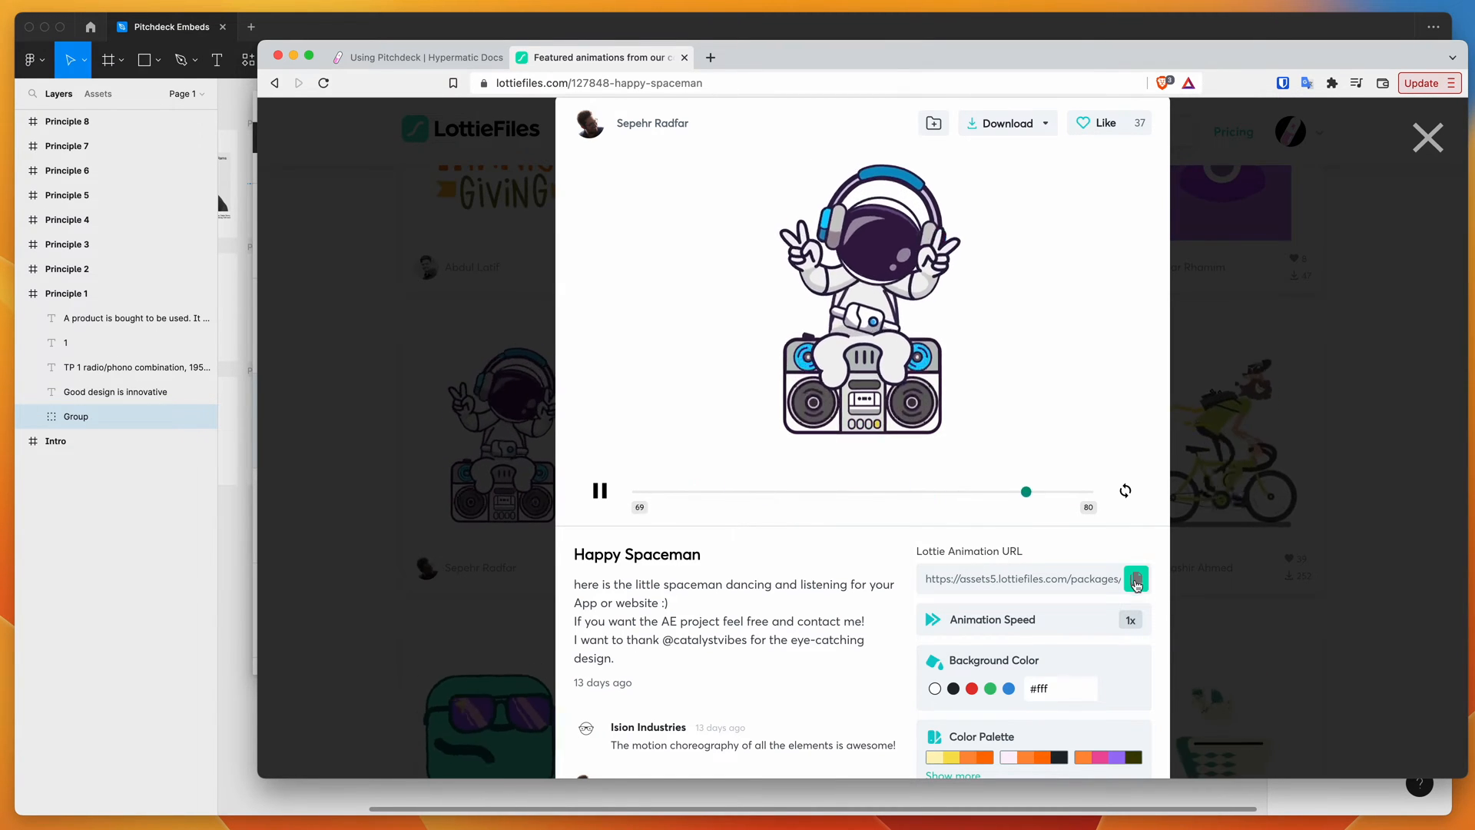
pyautogui.click(1136, 578)
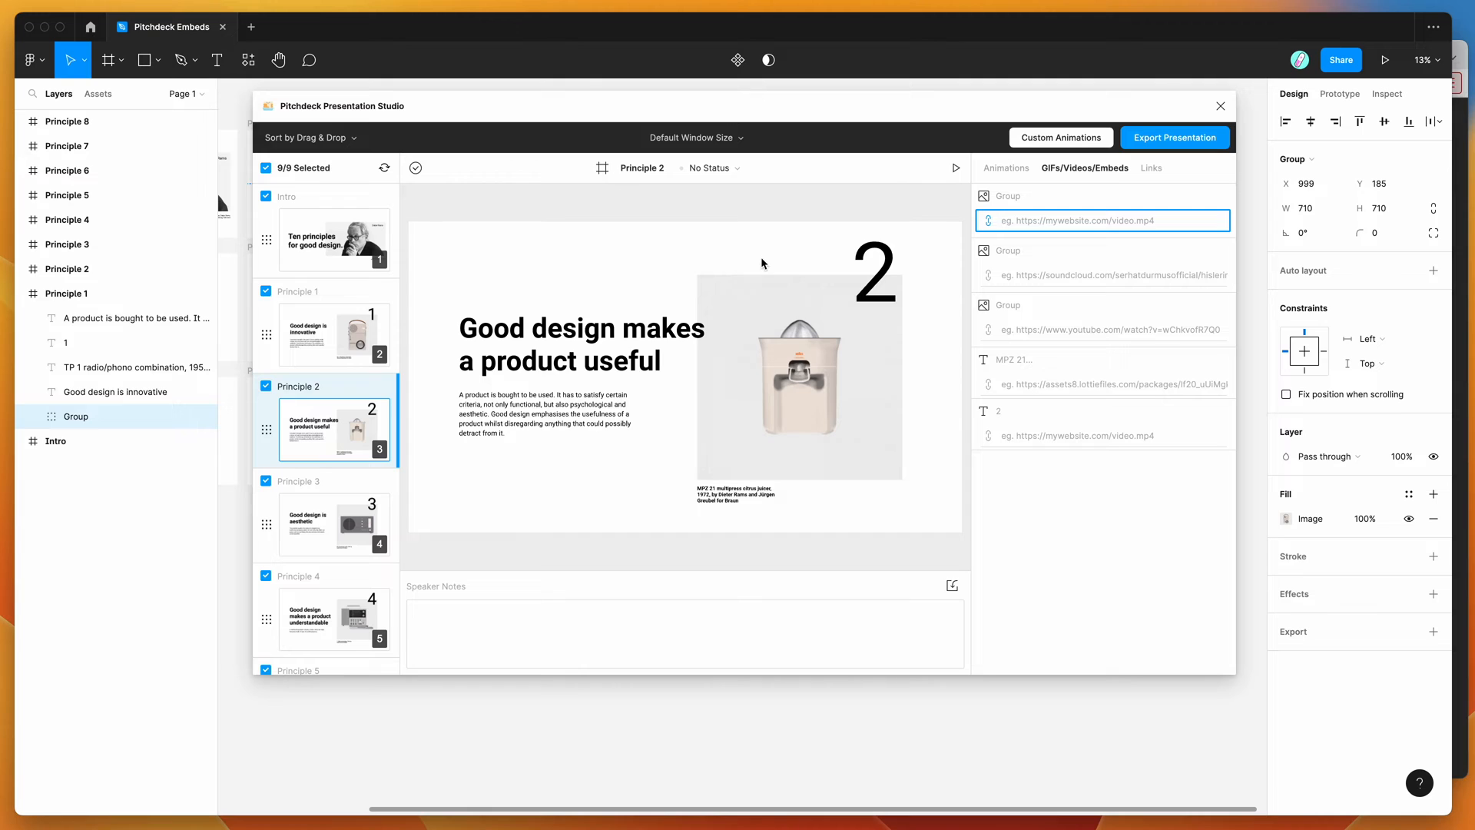
pyautogui.moveTo(939, 341)
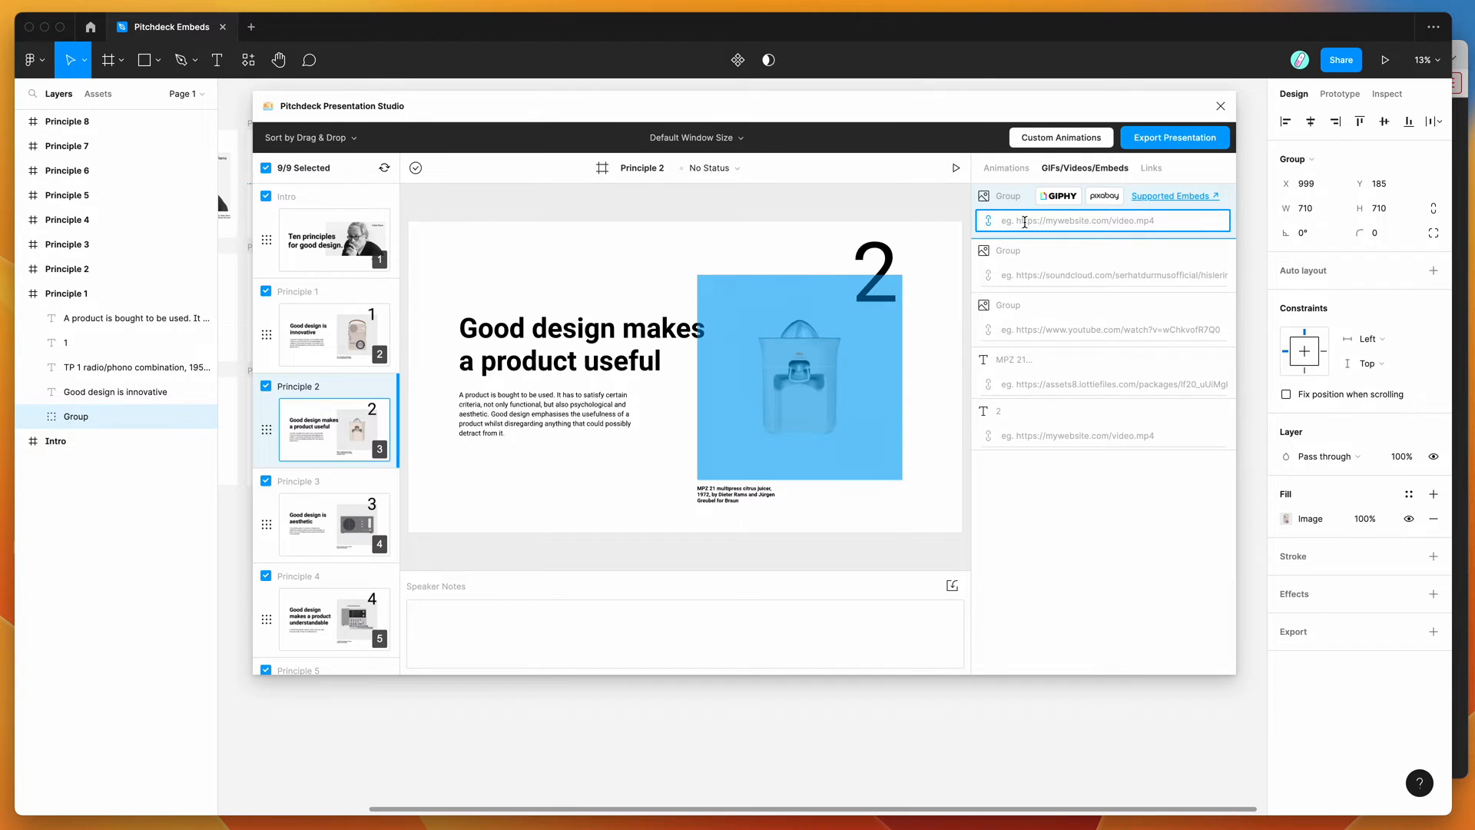
# Paste the Happy Spaceman URL (lf20_Au6z826BEy.json) into the Principle 2 Group embed field
pyautogui.write('https://assets5.lottiefiles.com/packages/lf20_Au6z826BEy.json')
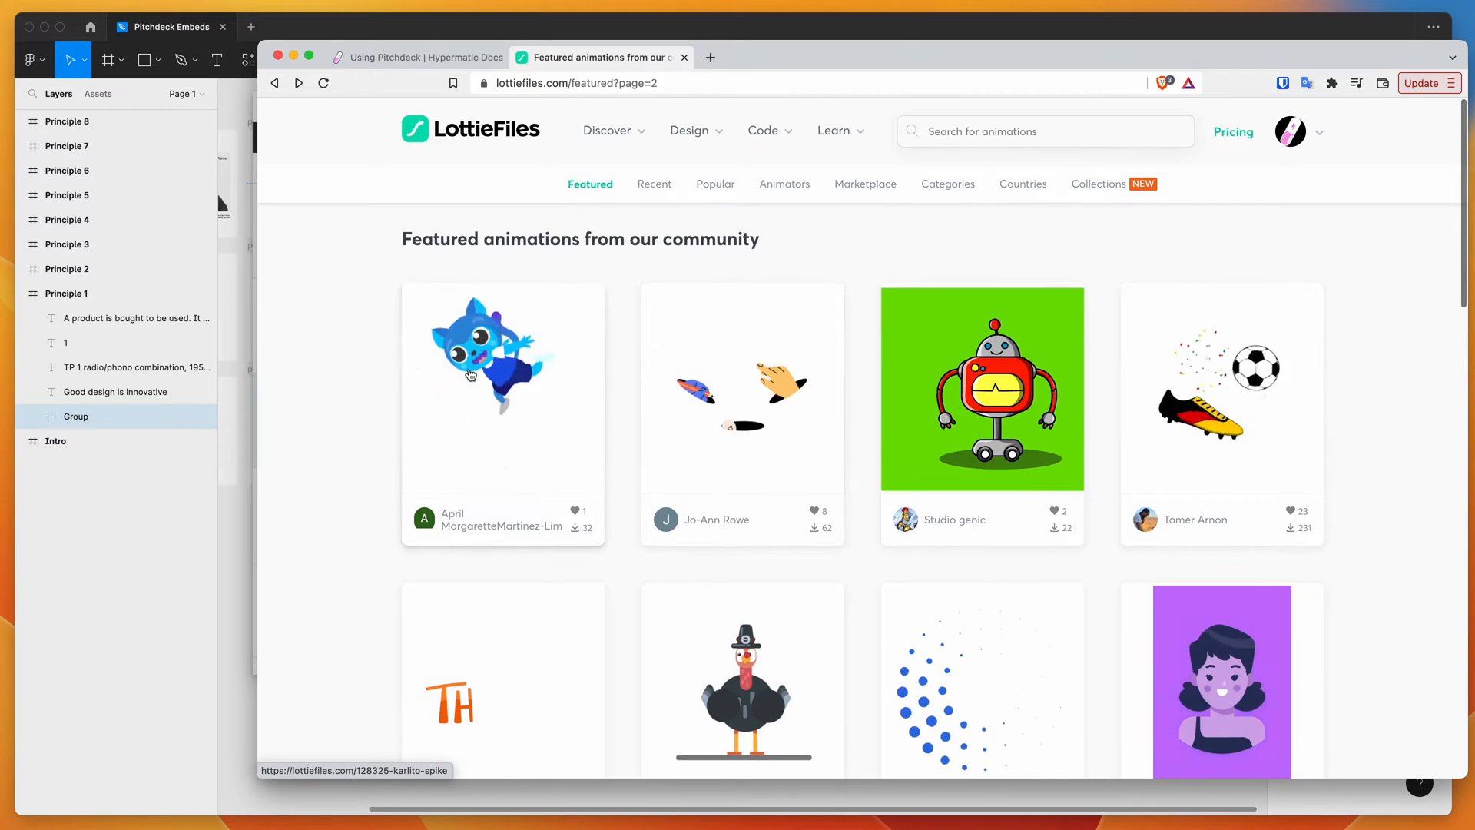
# Open the Karlito Spike animation and copy its Lottie Animation URL
pyautogui.click(501, 388)
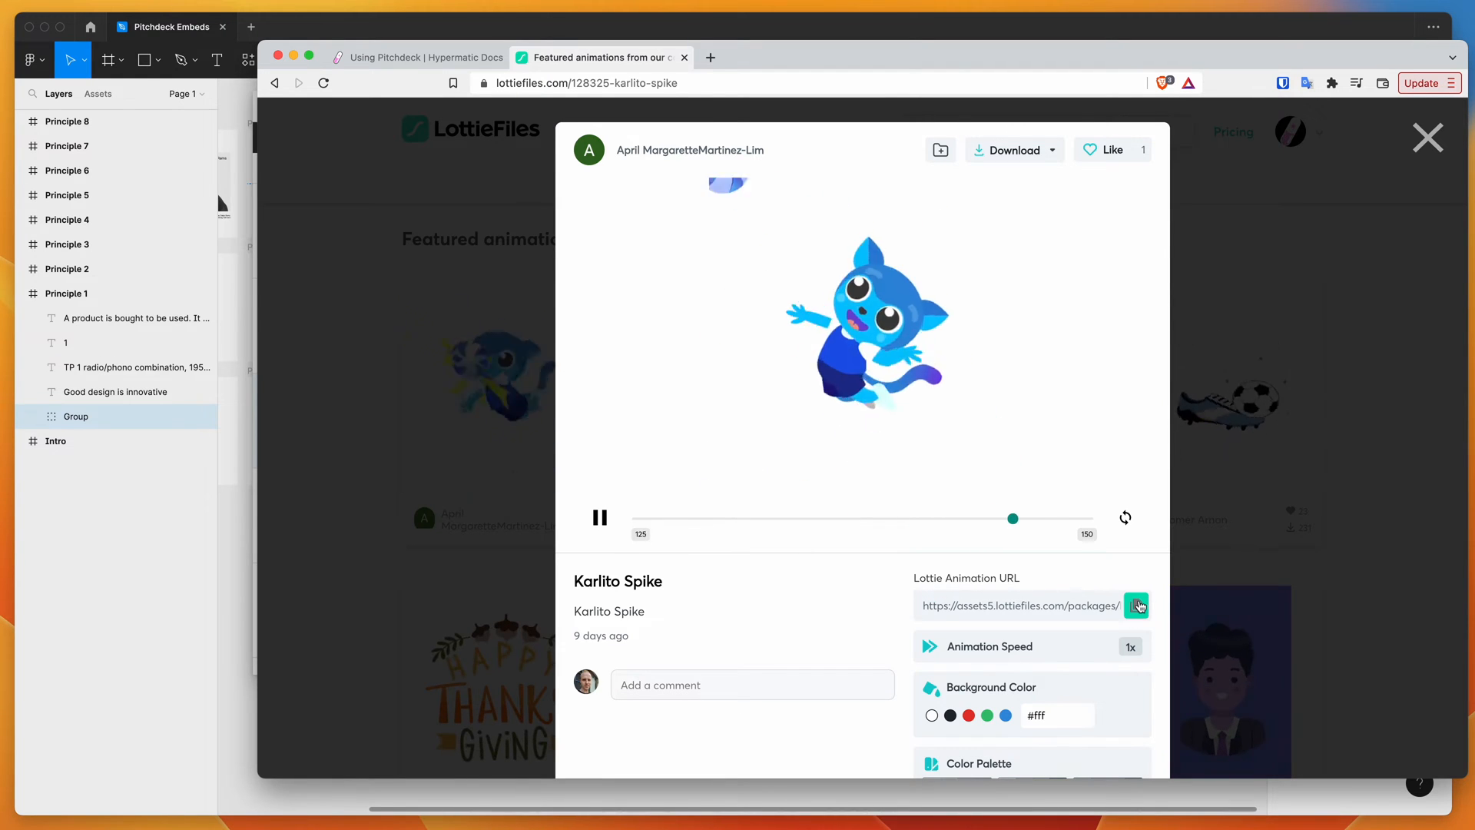
pyautogui.click(1136, 605)
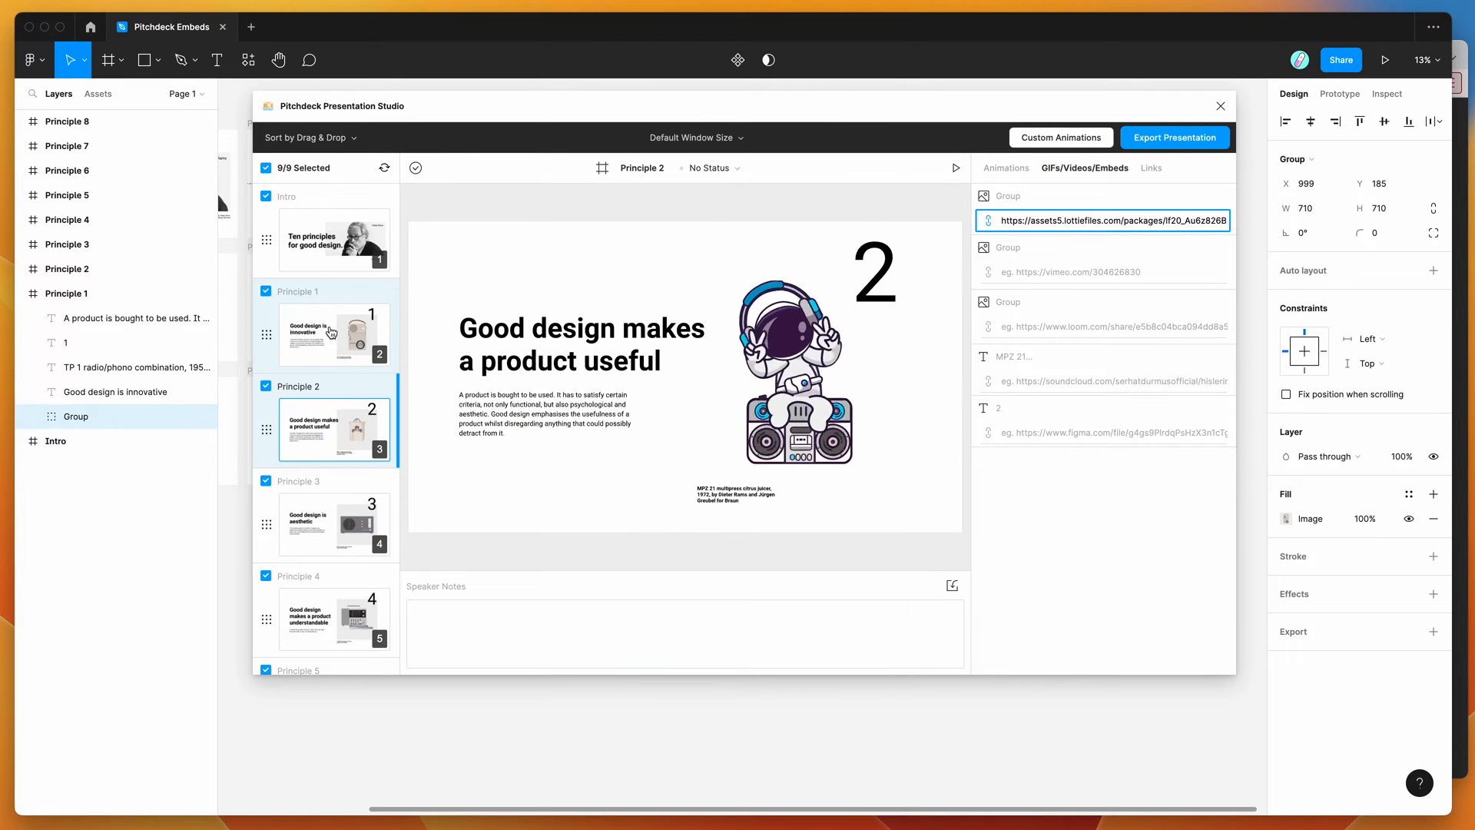
# Paste the Karlito Spike URL (lf20_VReT58rcS4.json) into the Principle 1 Group embed field
pyautogui.click(332, 335)
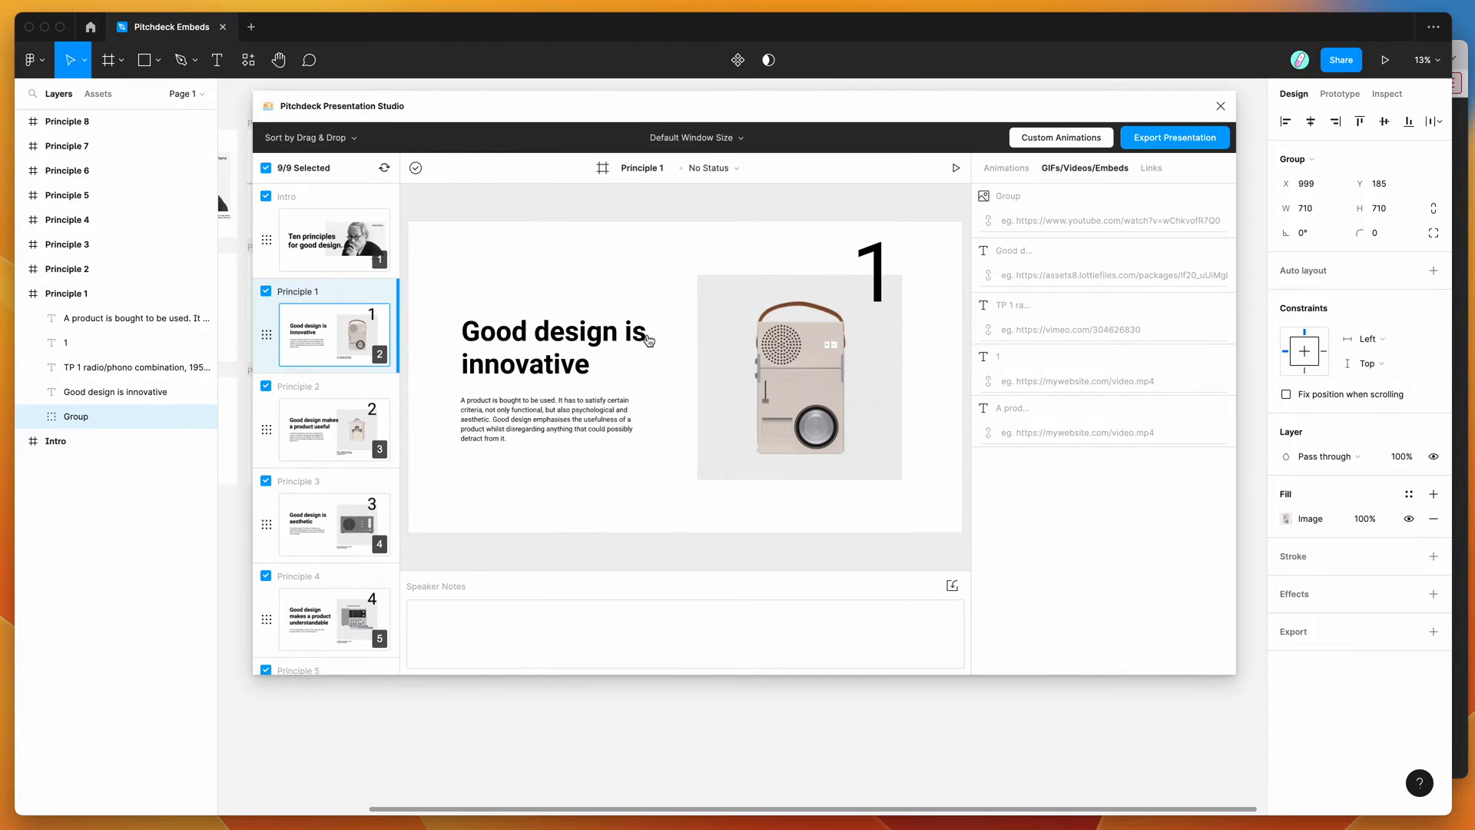
pyautogui.click(1101, 220)
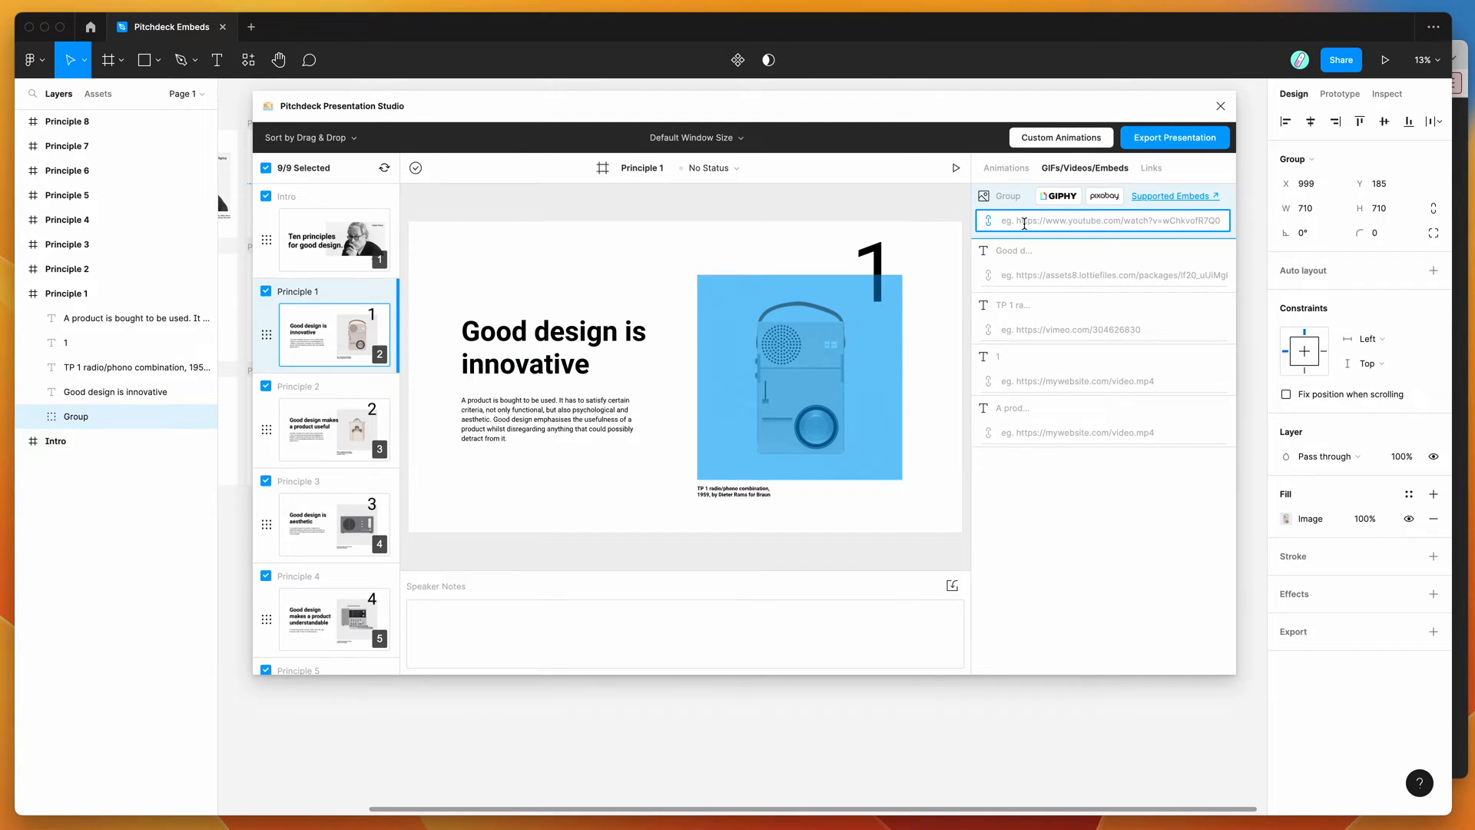
pyautogui.write('https://assets5.lottiefiles.com/packages/lf20_VReT58rcS4.json')
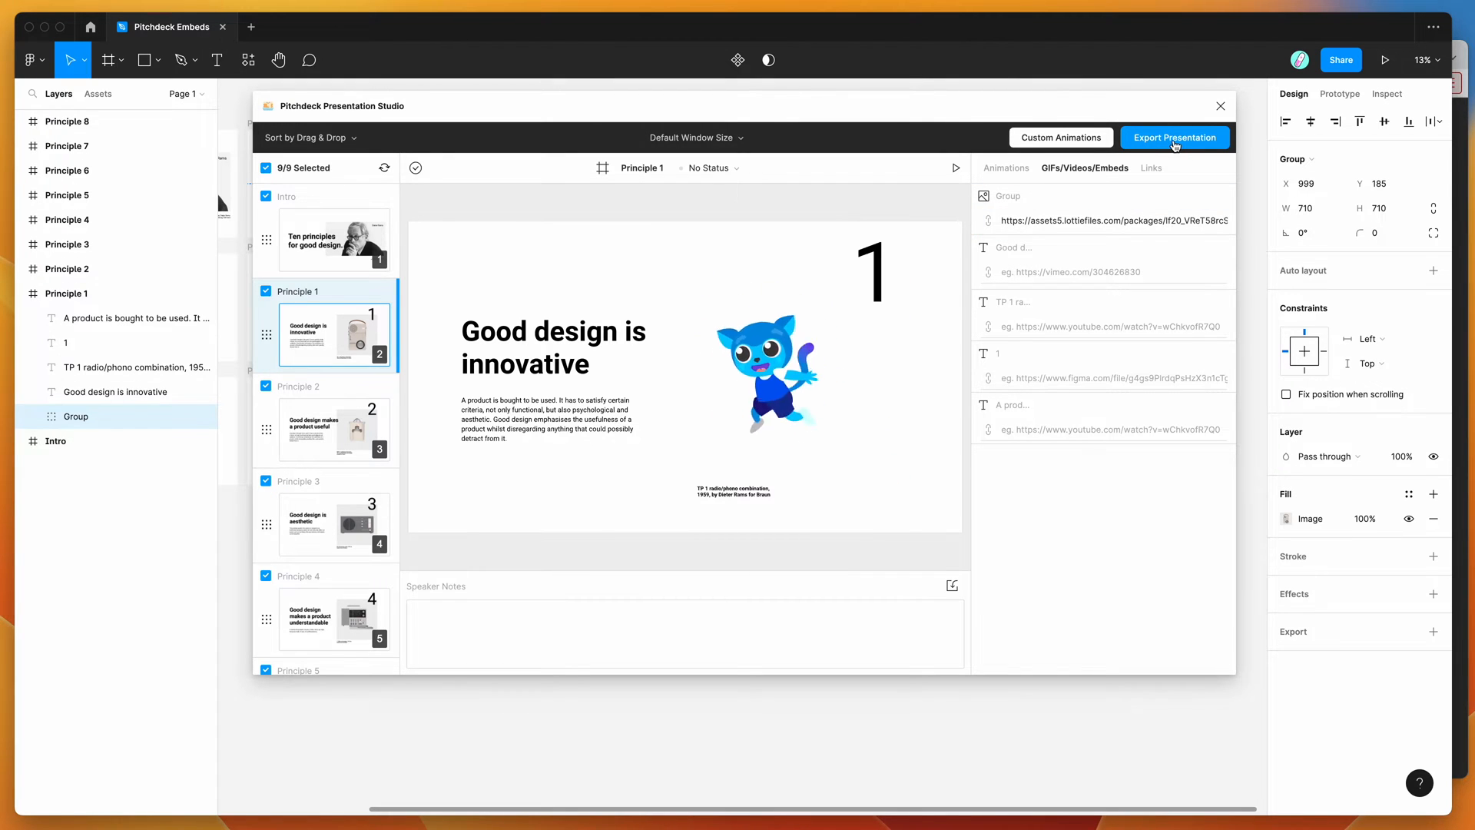
# Update the web presentation export and open its passwordless link
pyautogui.click(1174, 137)
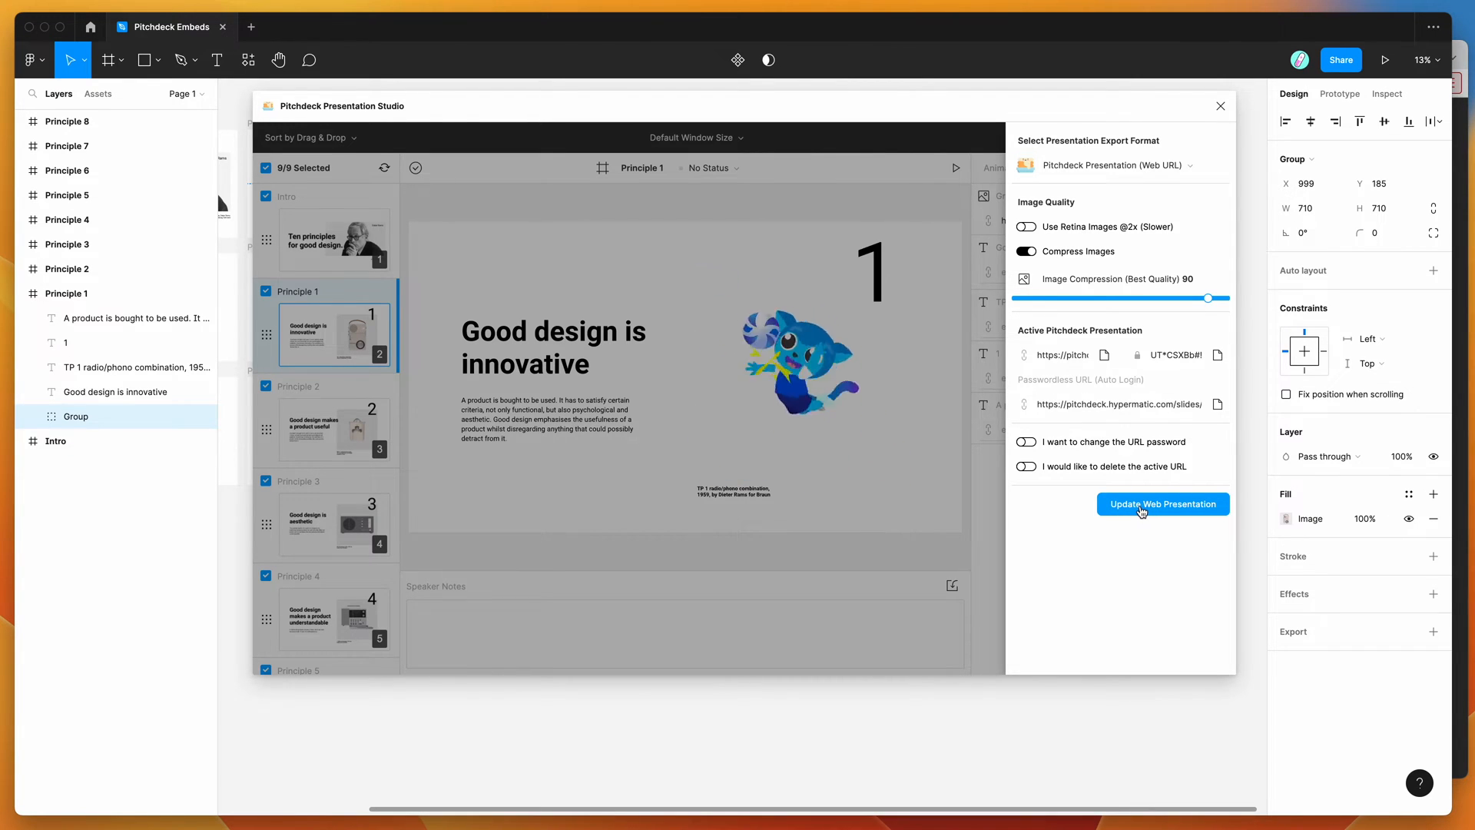
pyautogui.click(1163, 503)
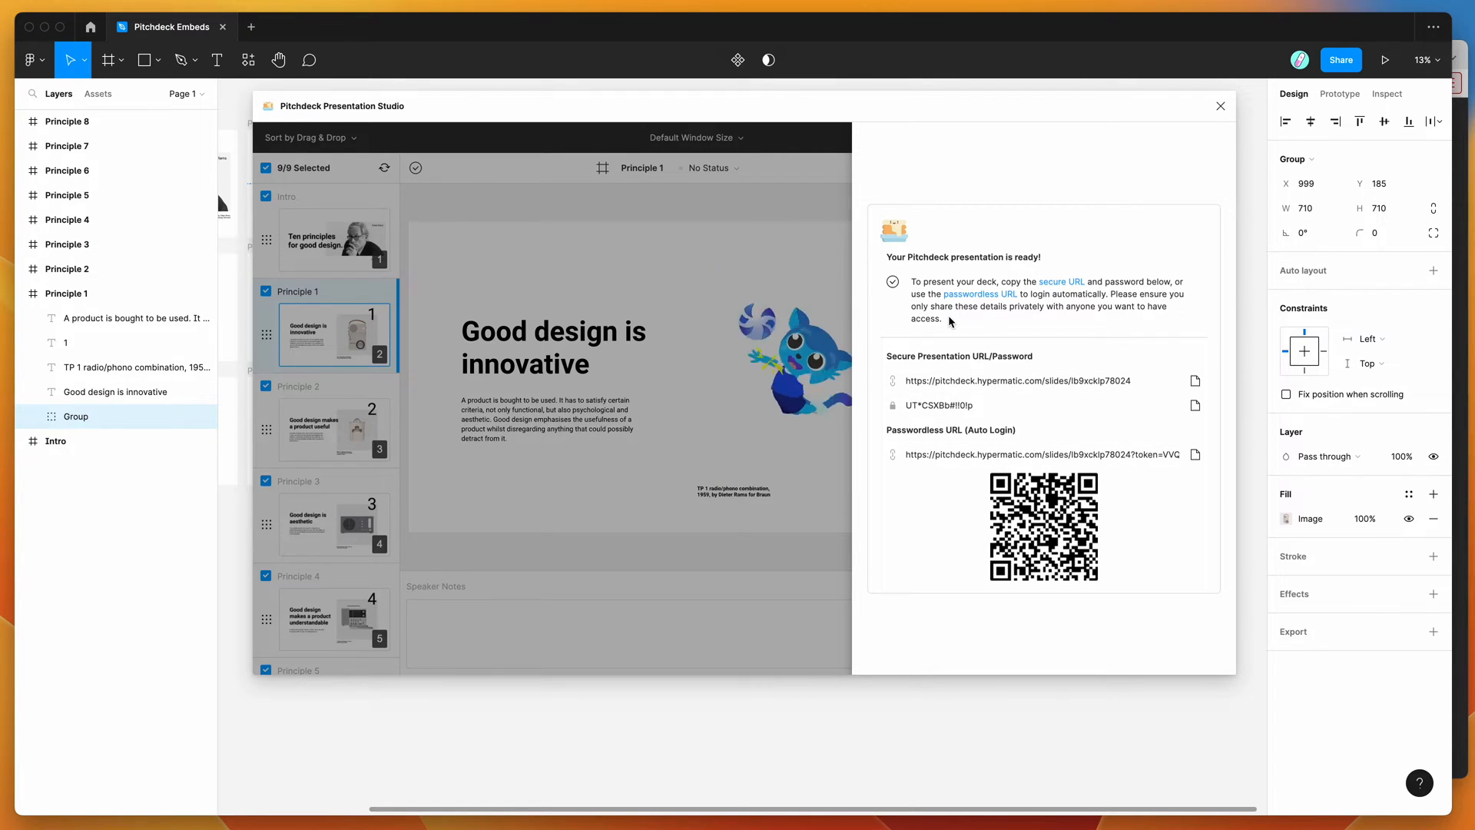
pyautogui.click(1030, 380)
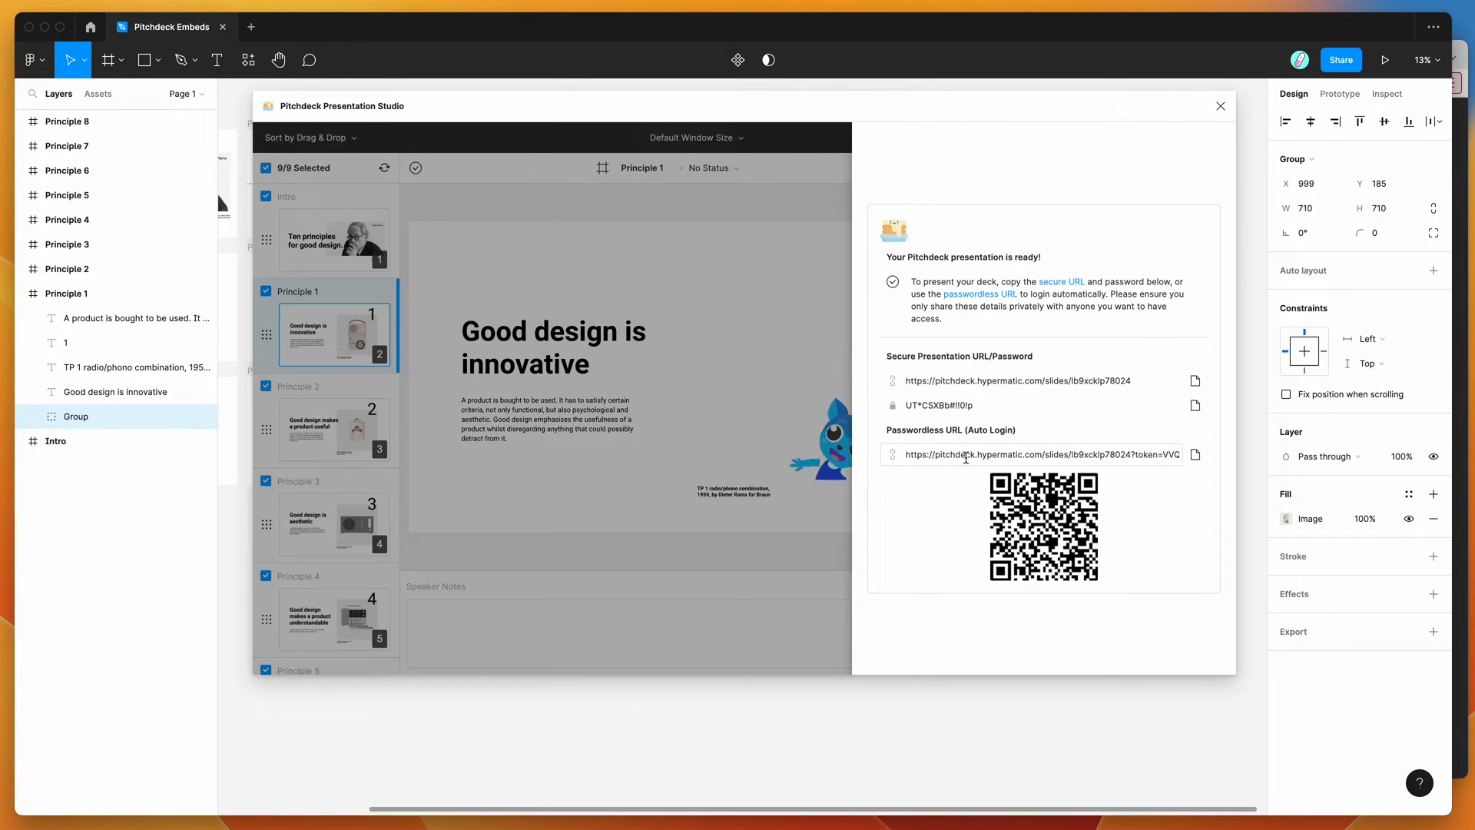
pyautogui.click(1195, 454)
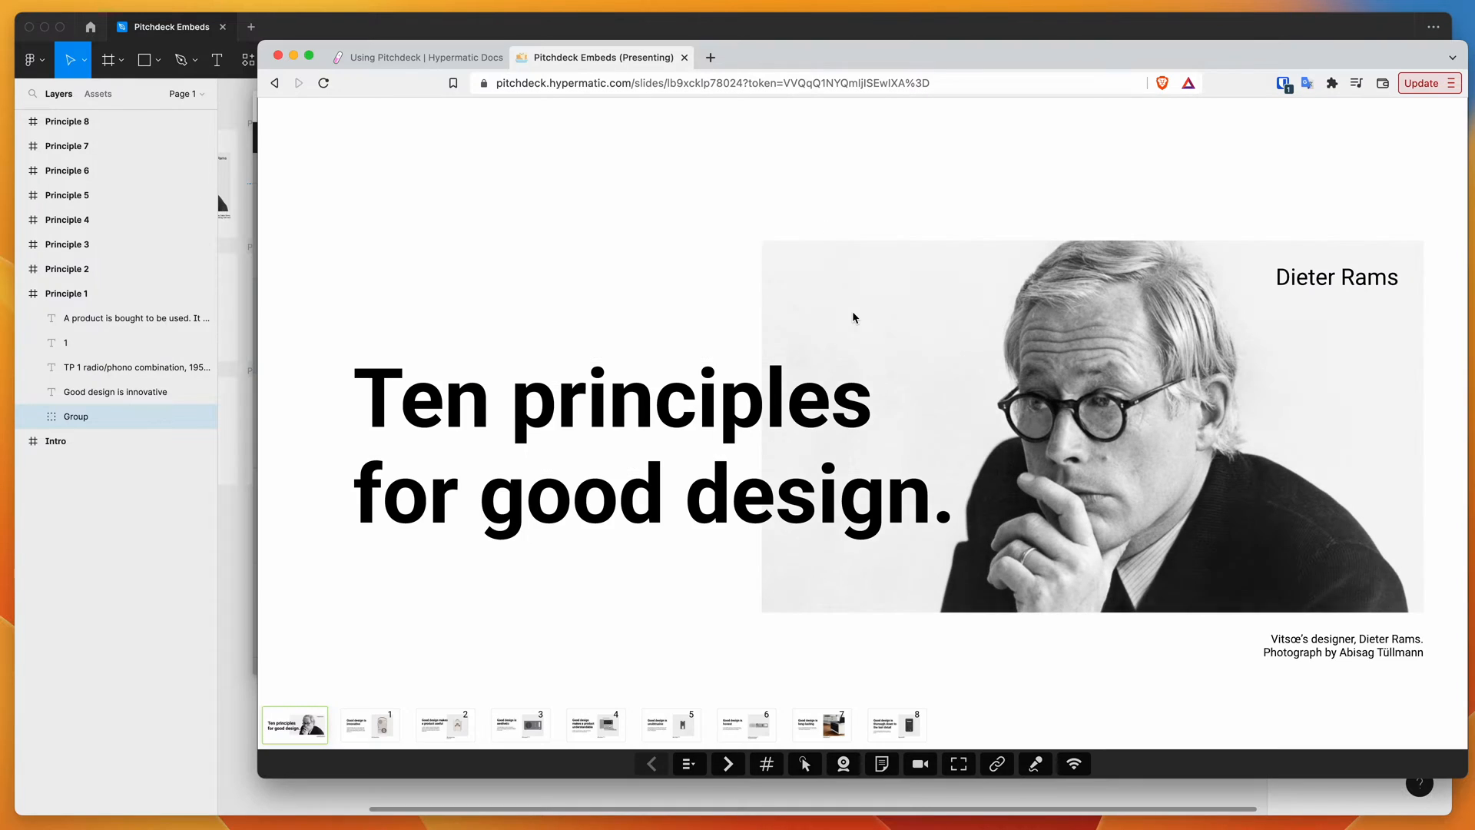
pyautogui.moveTo(919, 625)
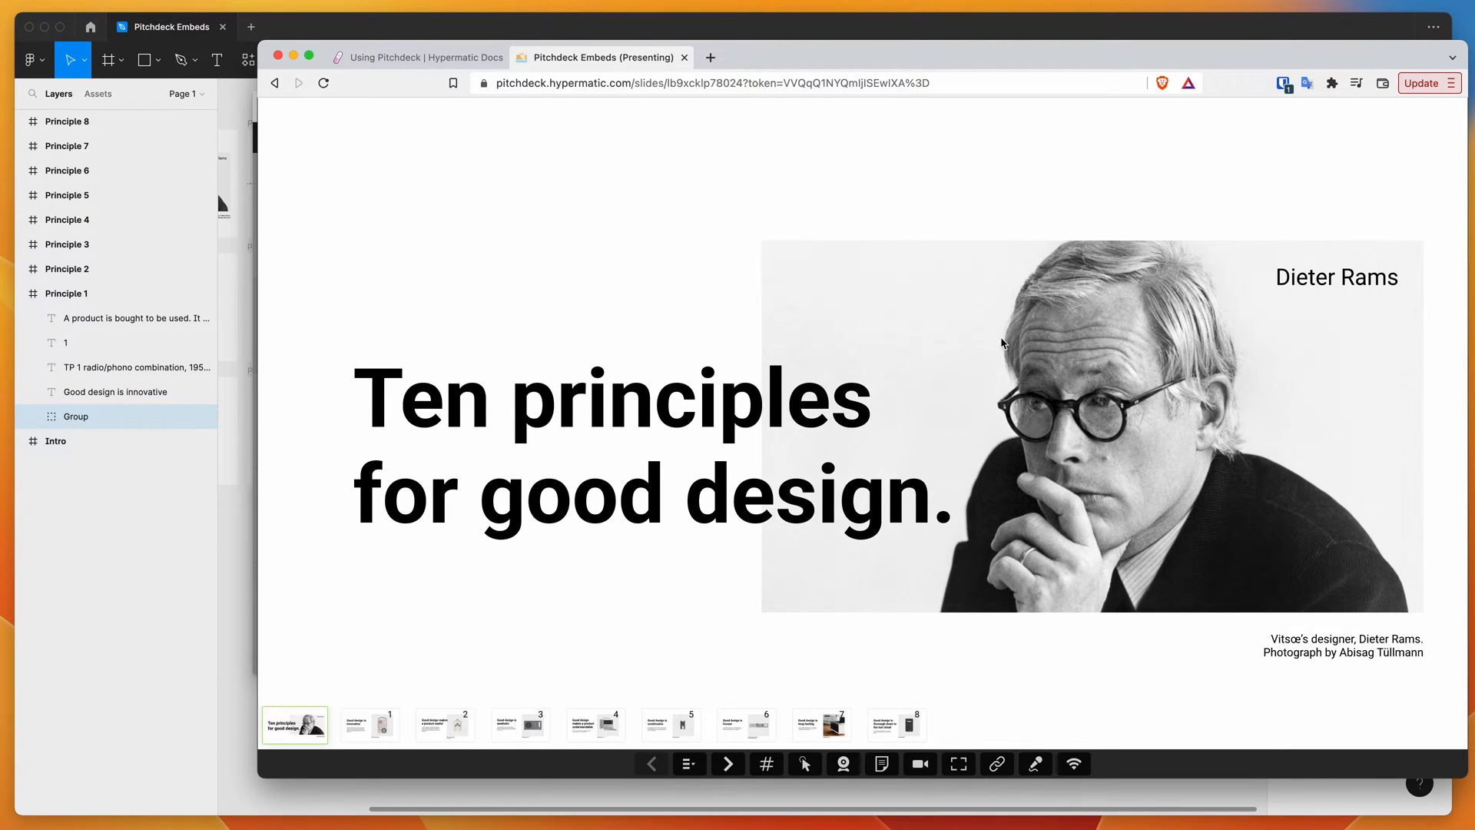
pyautogui.moveTo(640, 653)
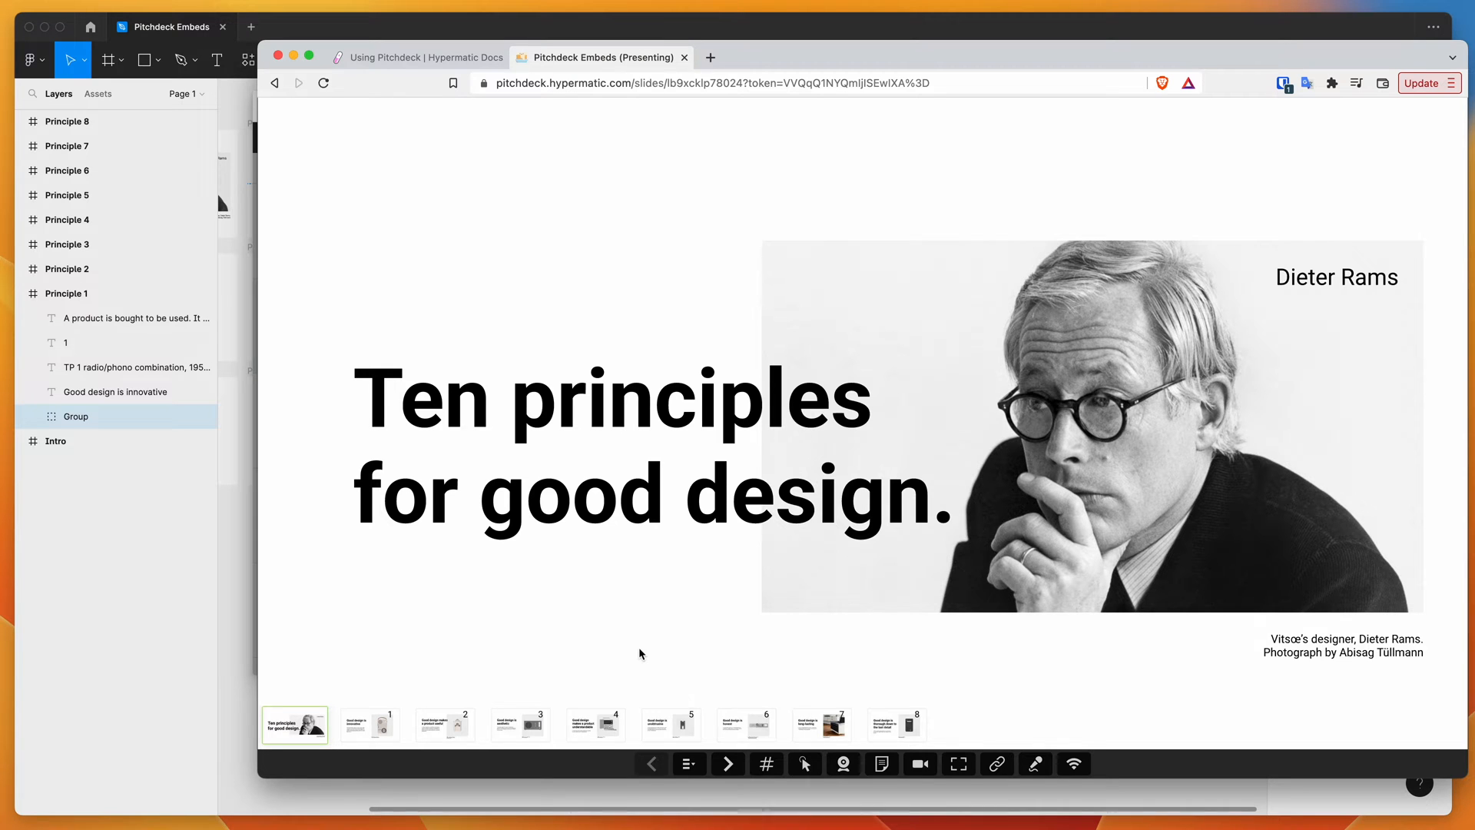
# Advance the web presentation from the title slide to Principle 1
pyautogui.click(728, 762)
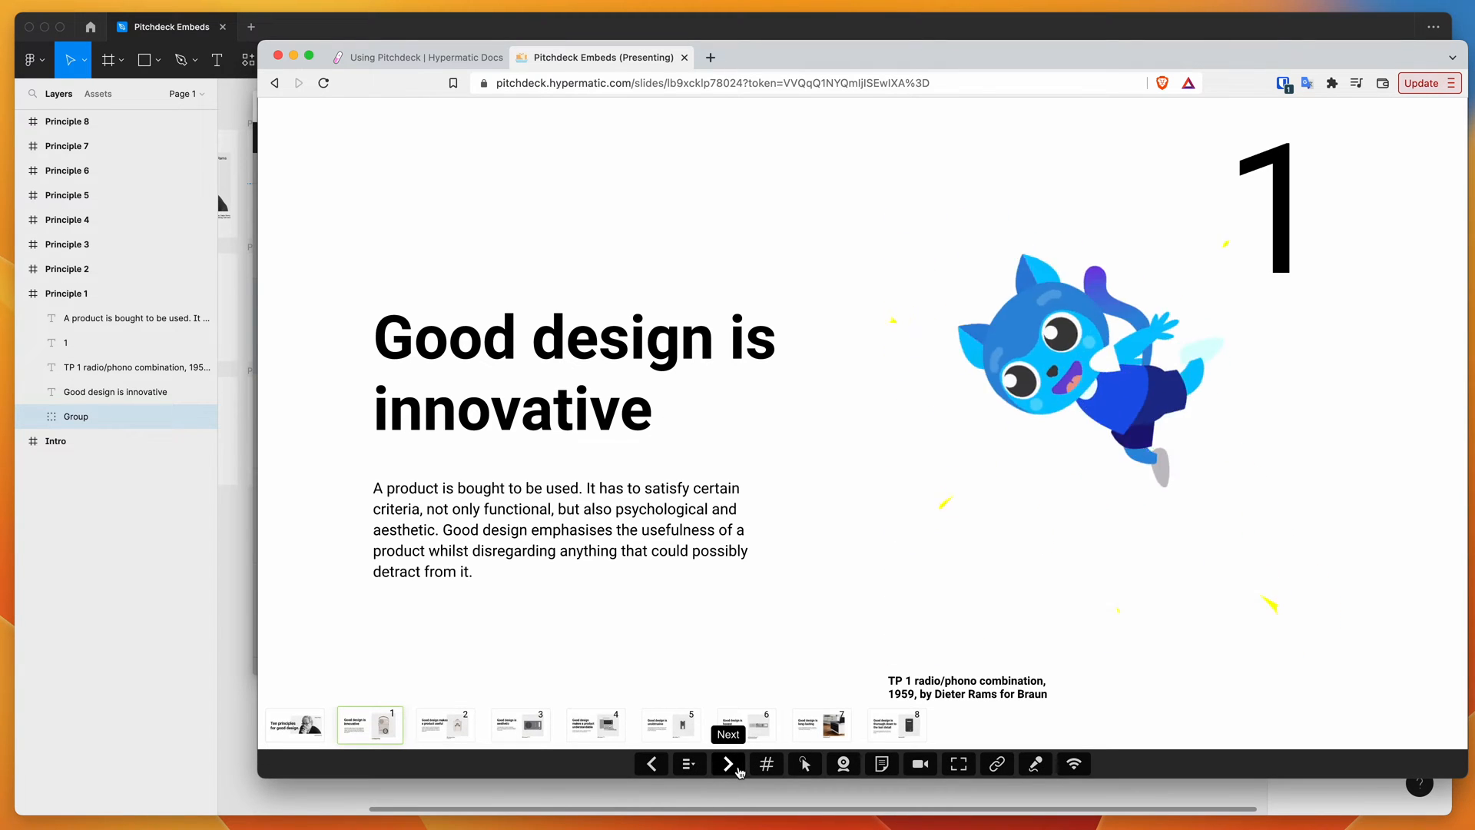
pyautogui.click(728, 763)
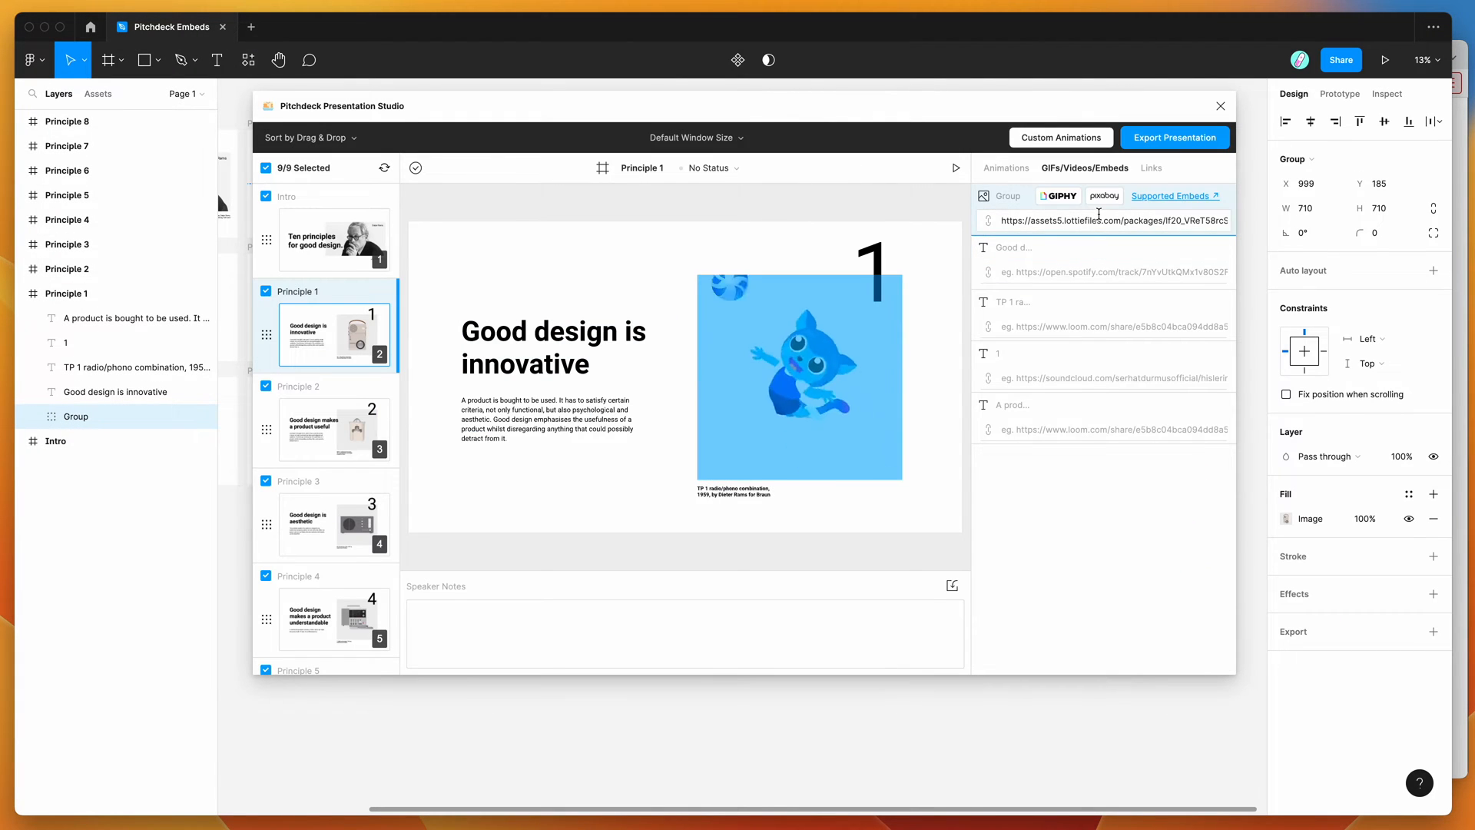
# Inspect the Principle 1 Group's Lottie URL, then select the Principle 2 slide
pyautogui.click(1103, 221)
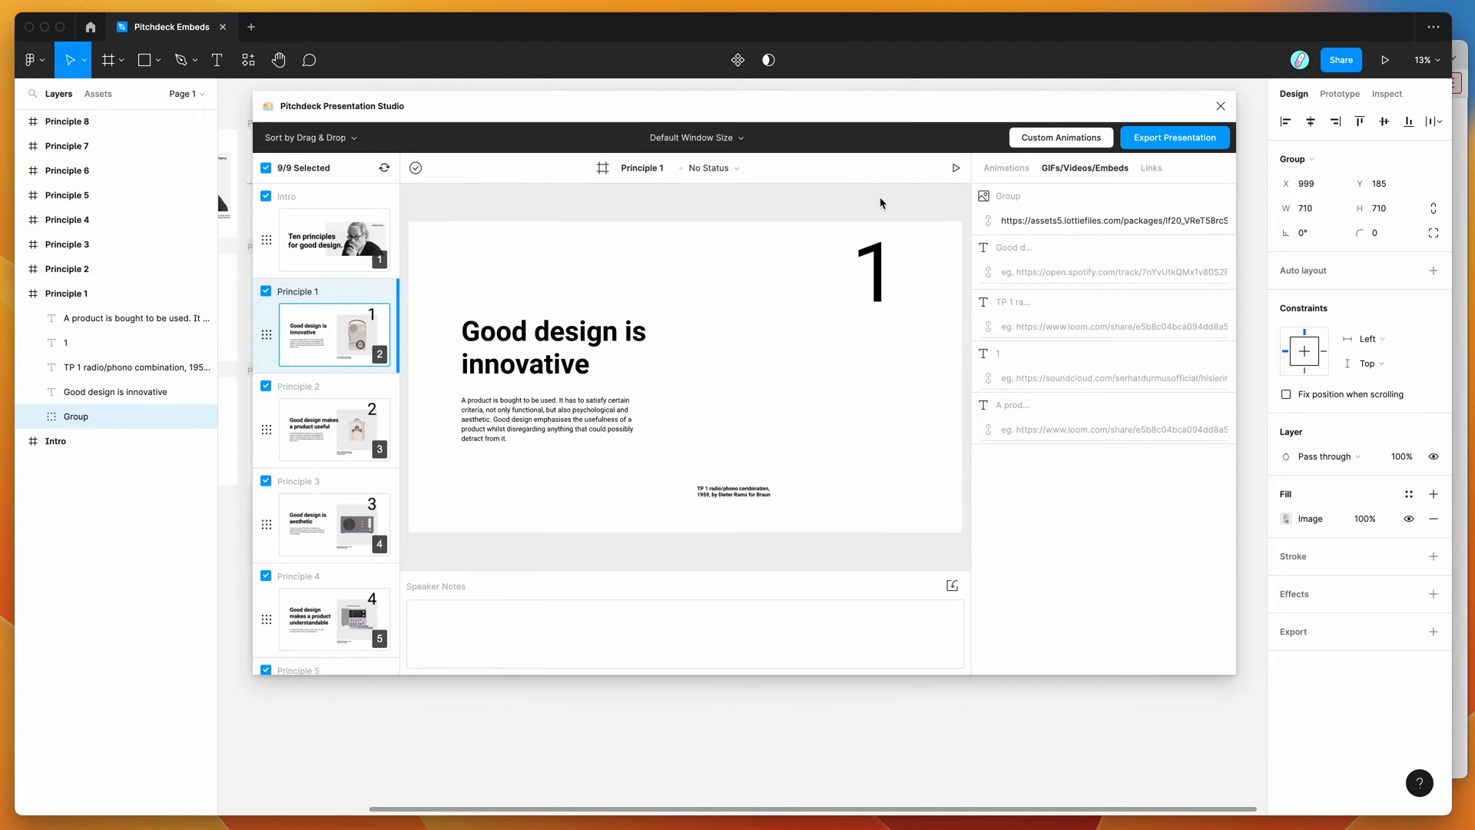
pyautogui.click(1110, 220)
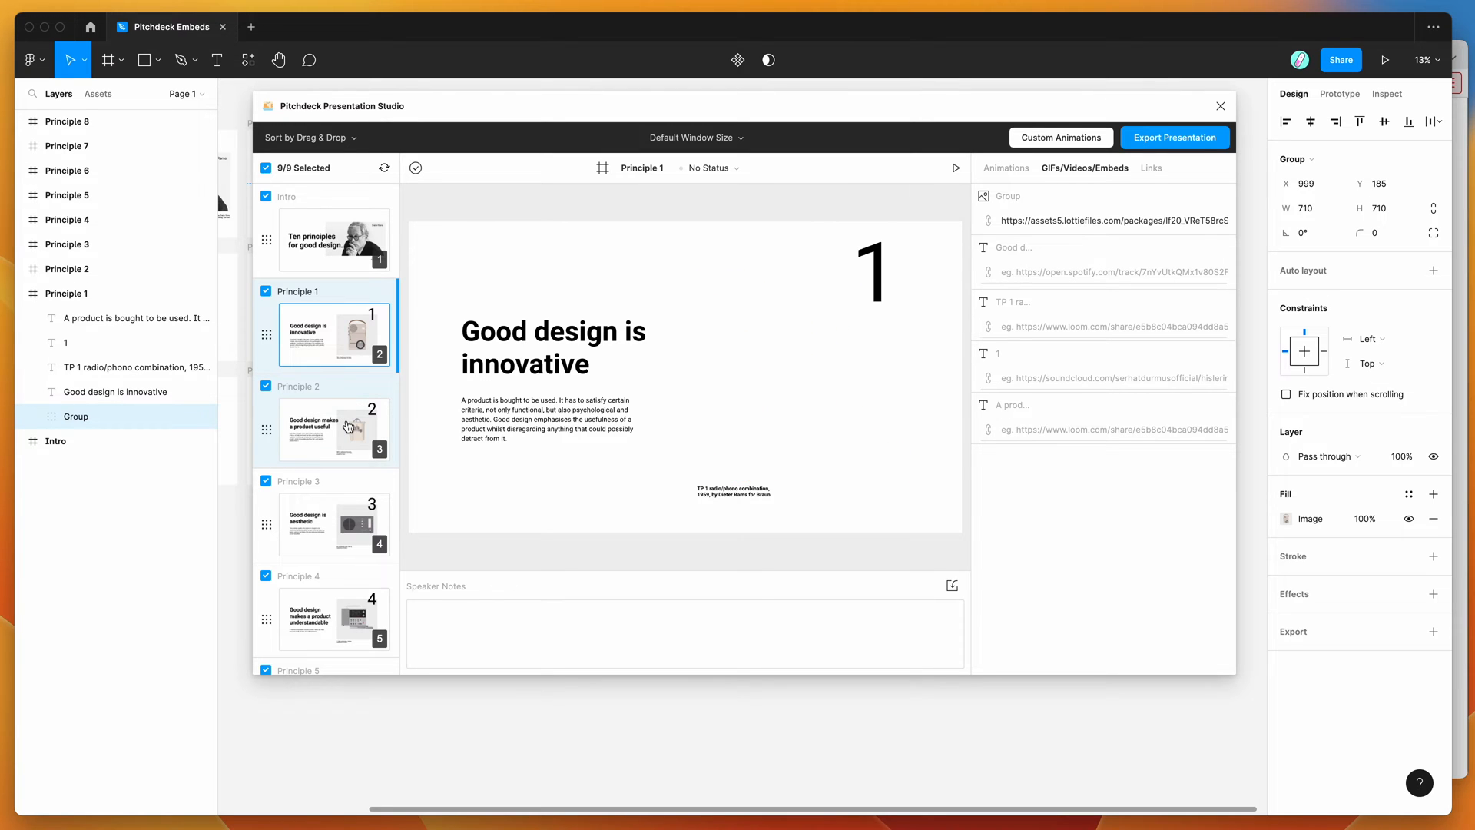
pyautogui.click(333, 430)
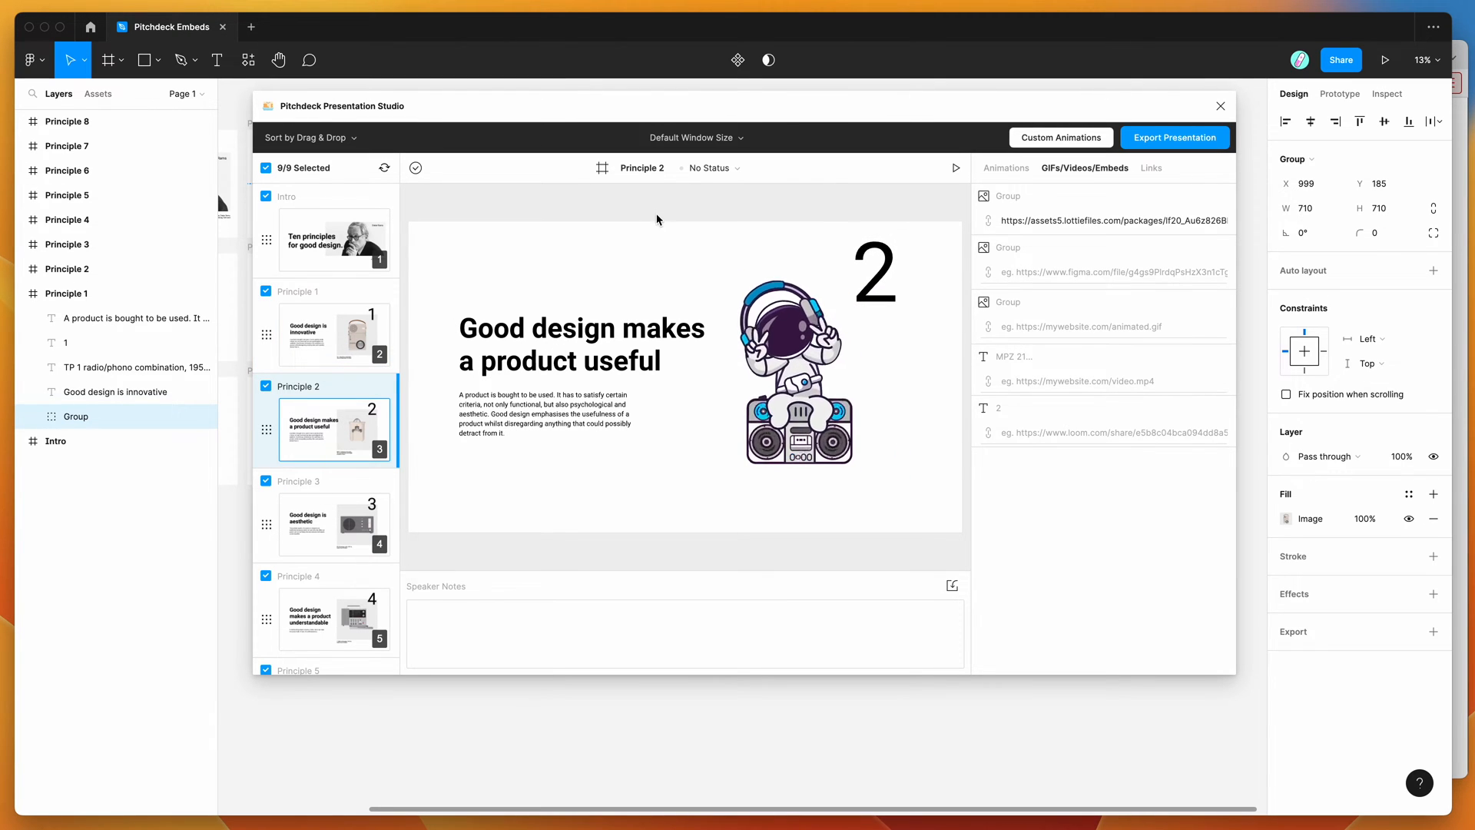